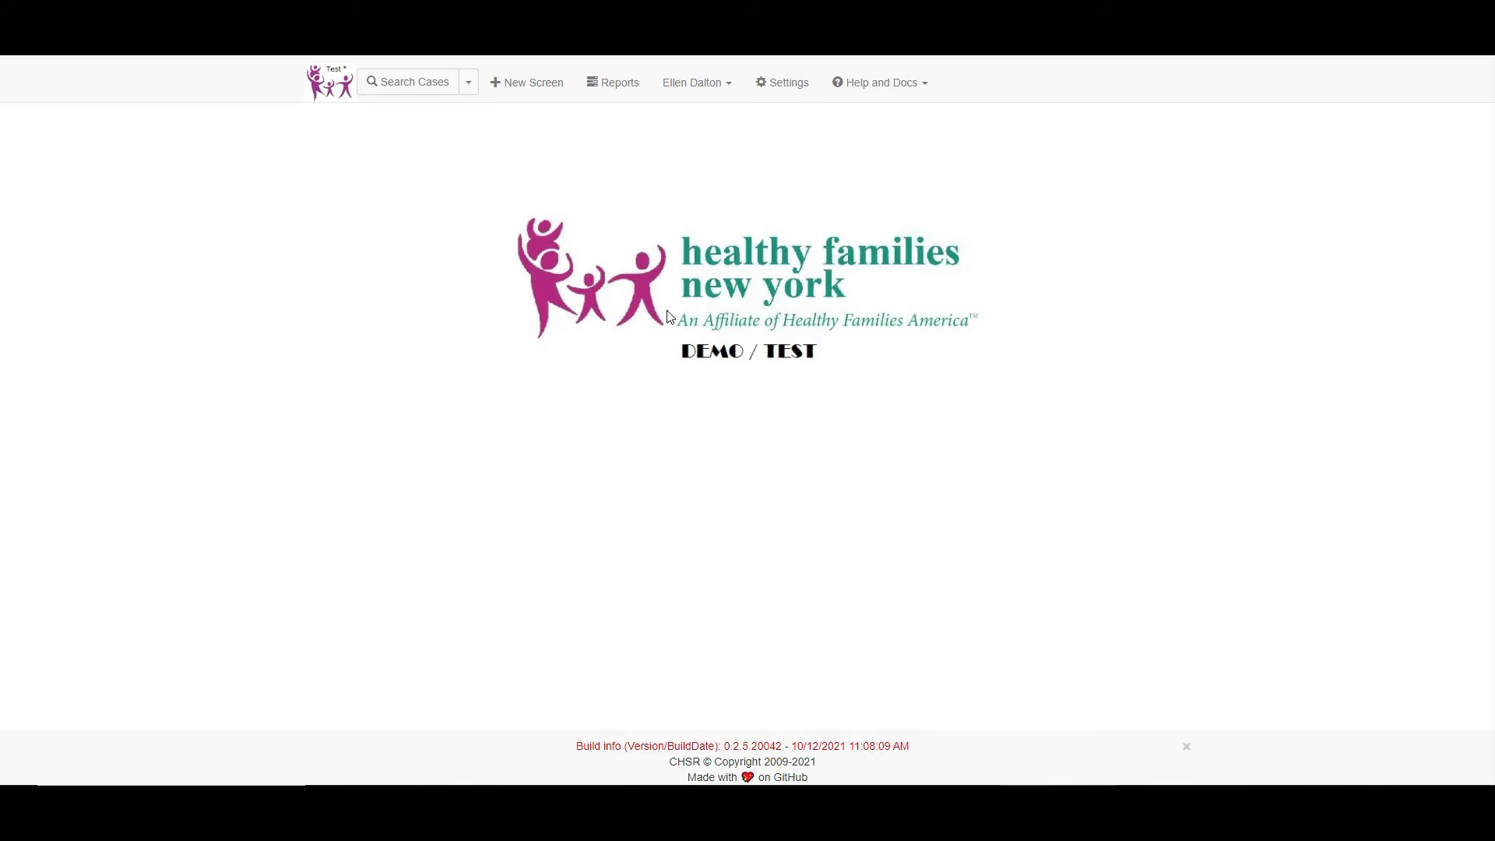
mouse_move(616, 143)
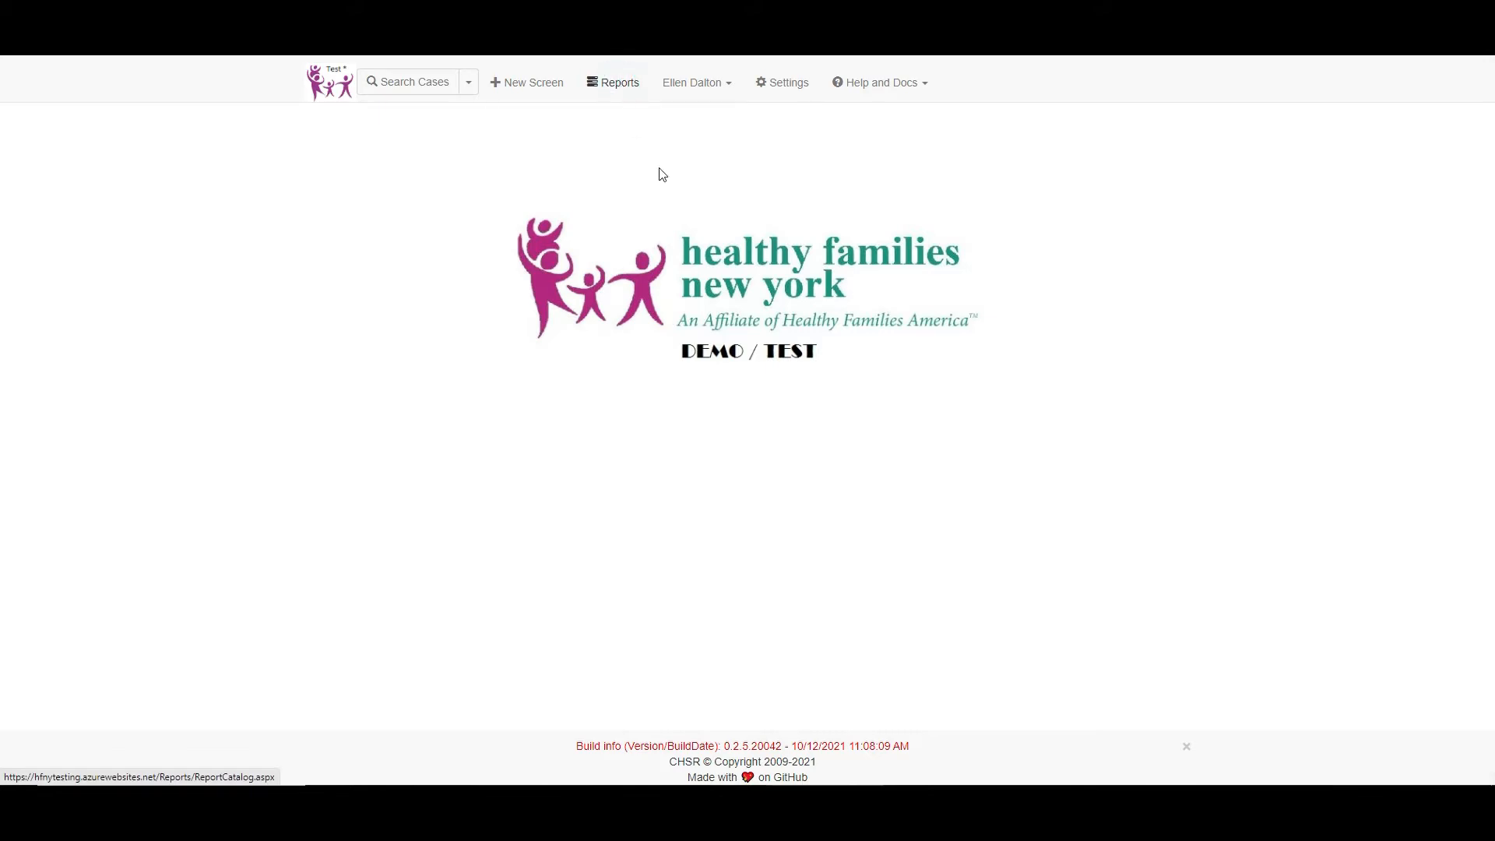
mouse_move(721, 345)
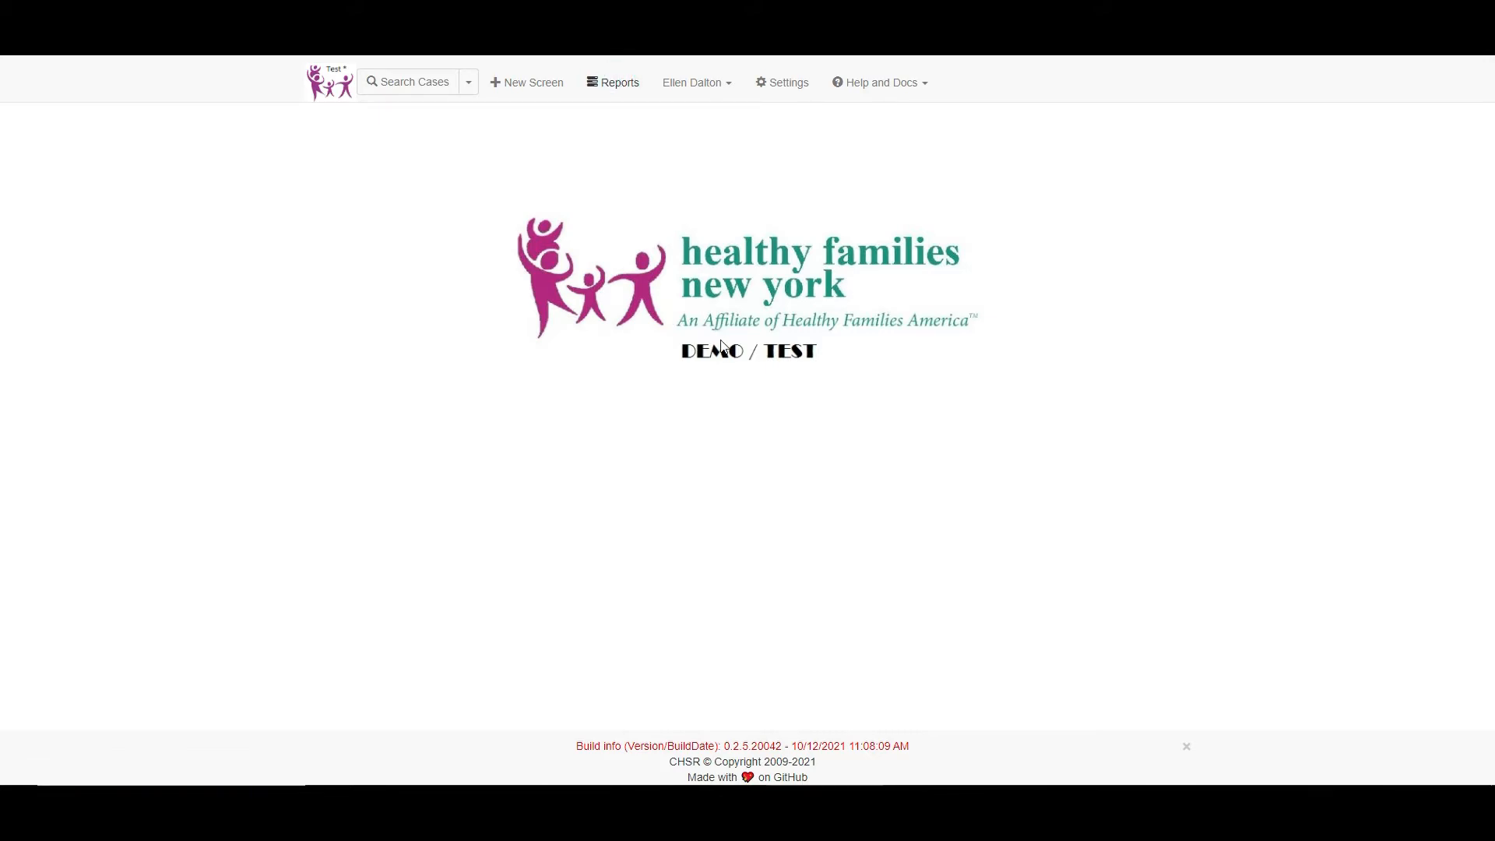
Show the Report Catalog page listing all 122 Healthy Families reports.
left_click(618, 82)
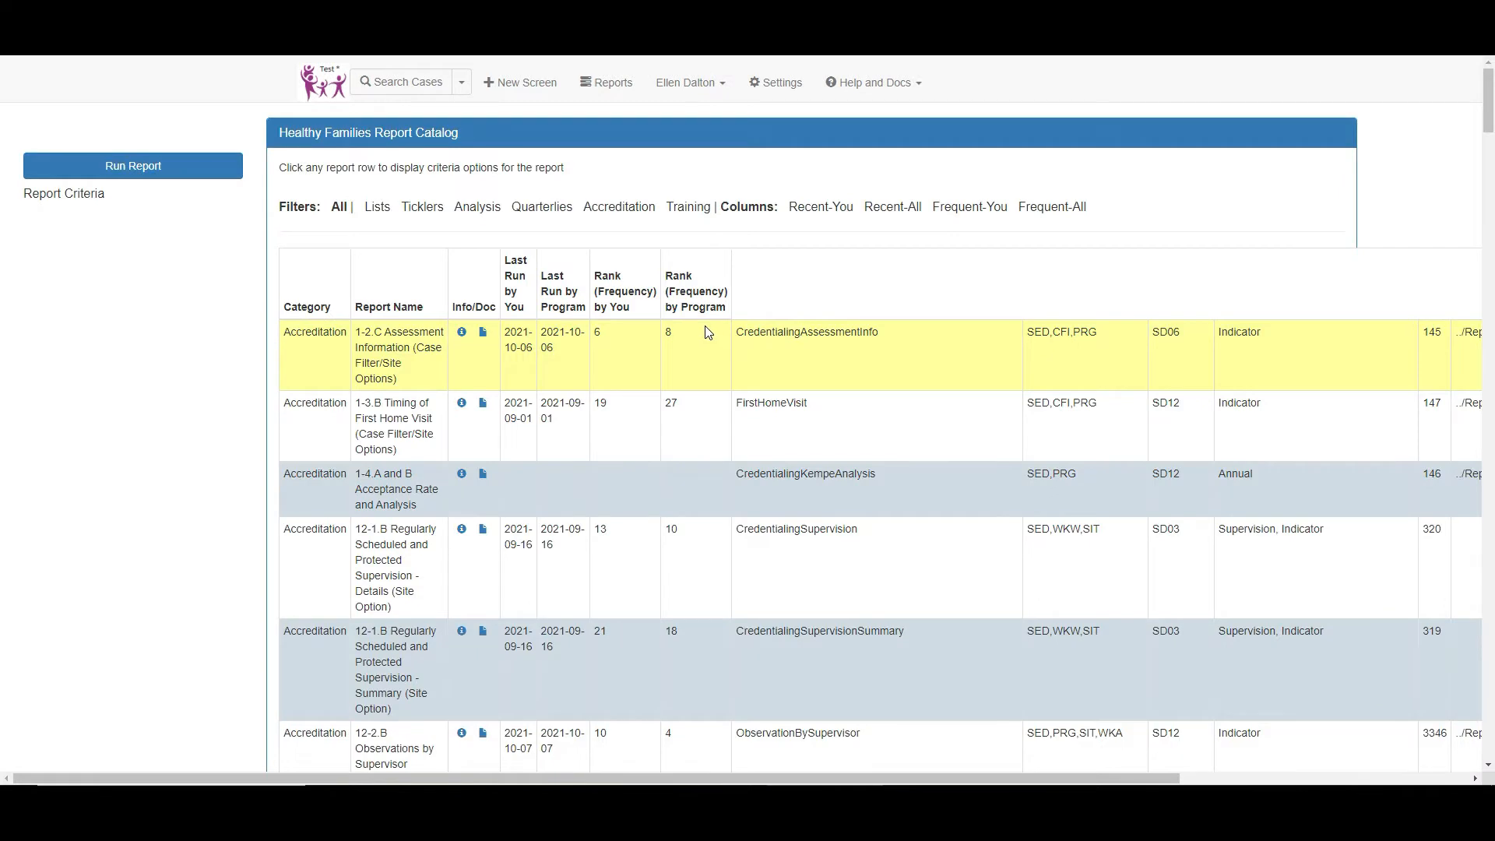
left_click(604, 83)
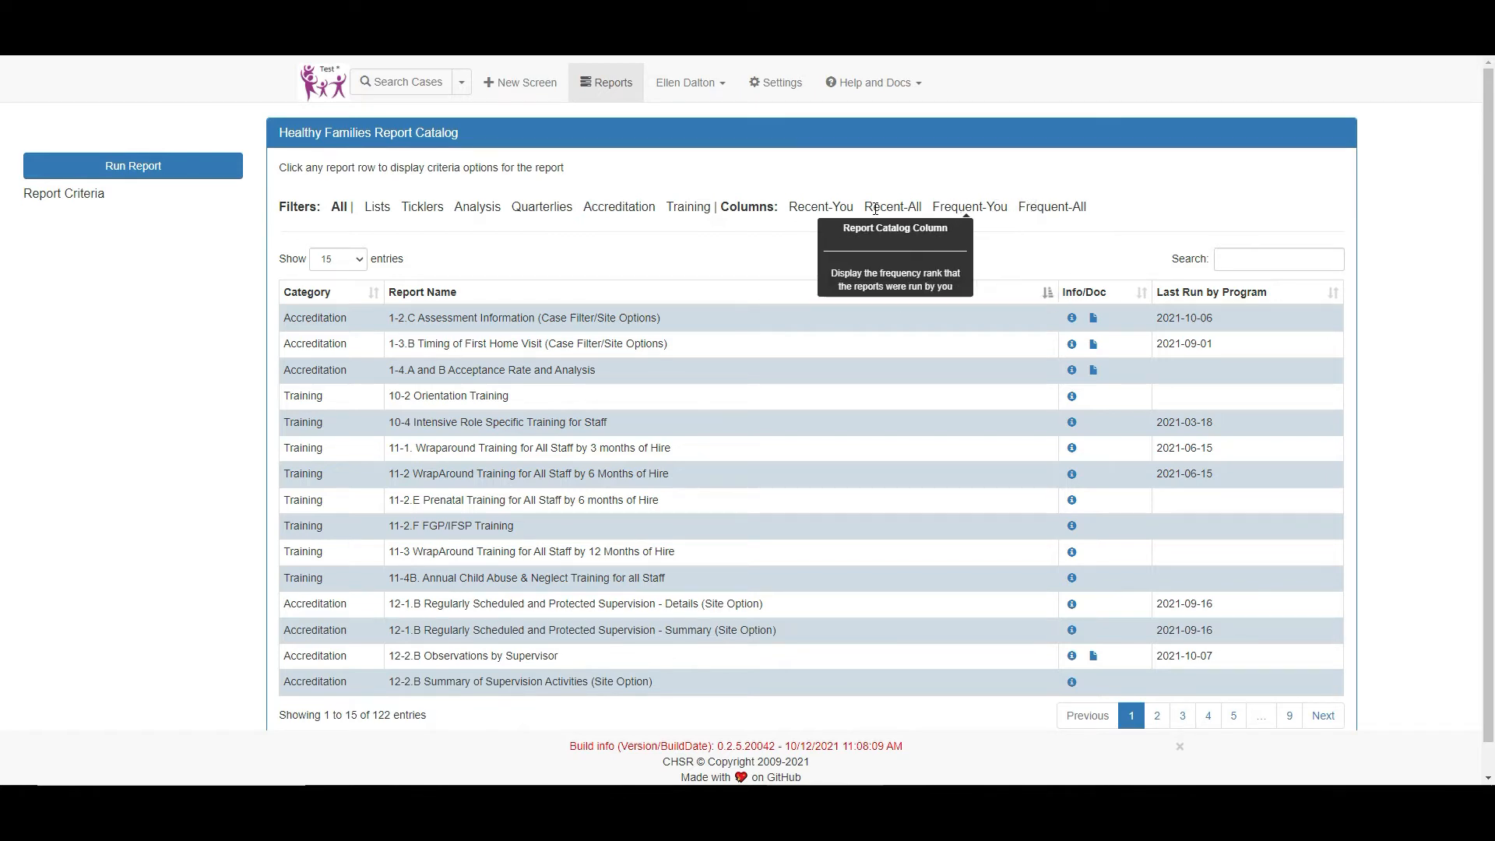
mouse_move(377, 207)
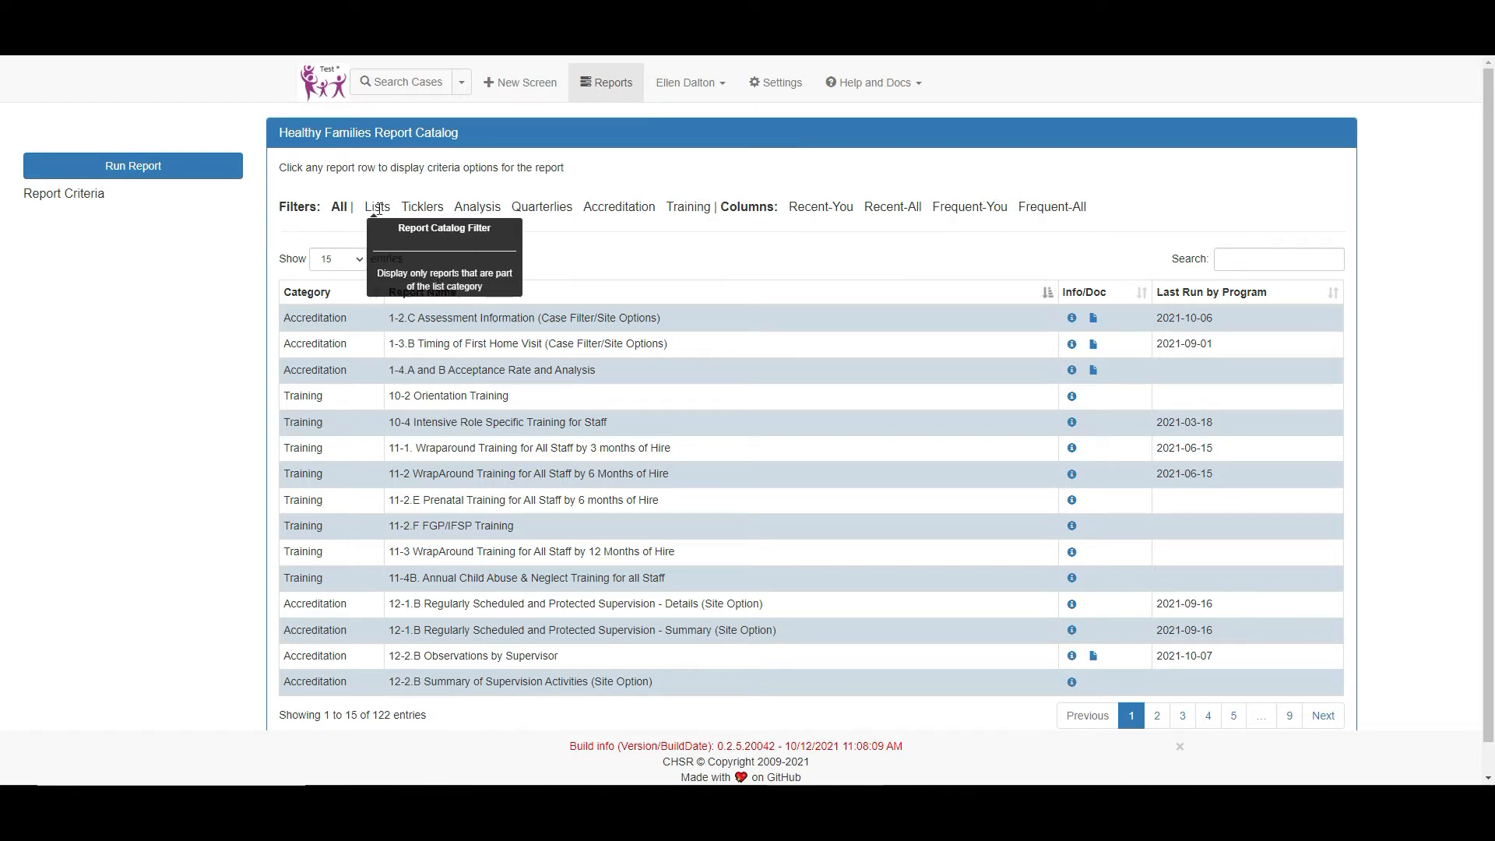
Filter the catalog to the Lists category (24 of 122 reports) at 15 per page, ready to search.
left_click(377, 208)
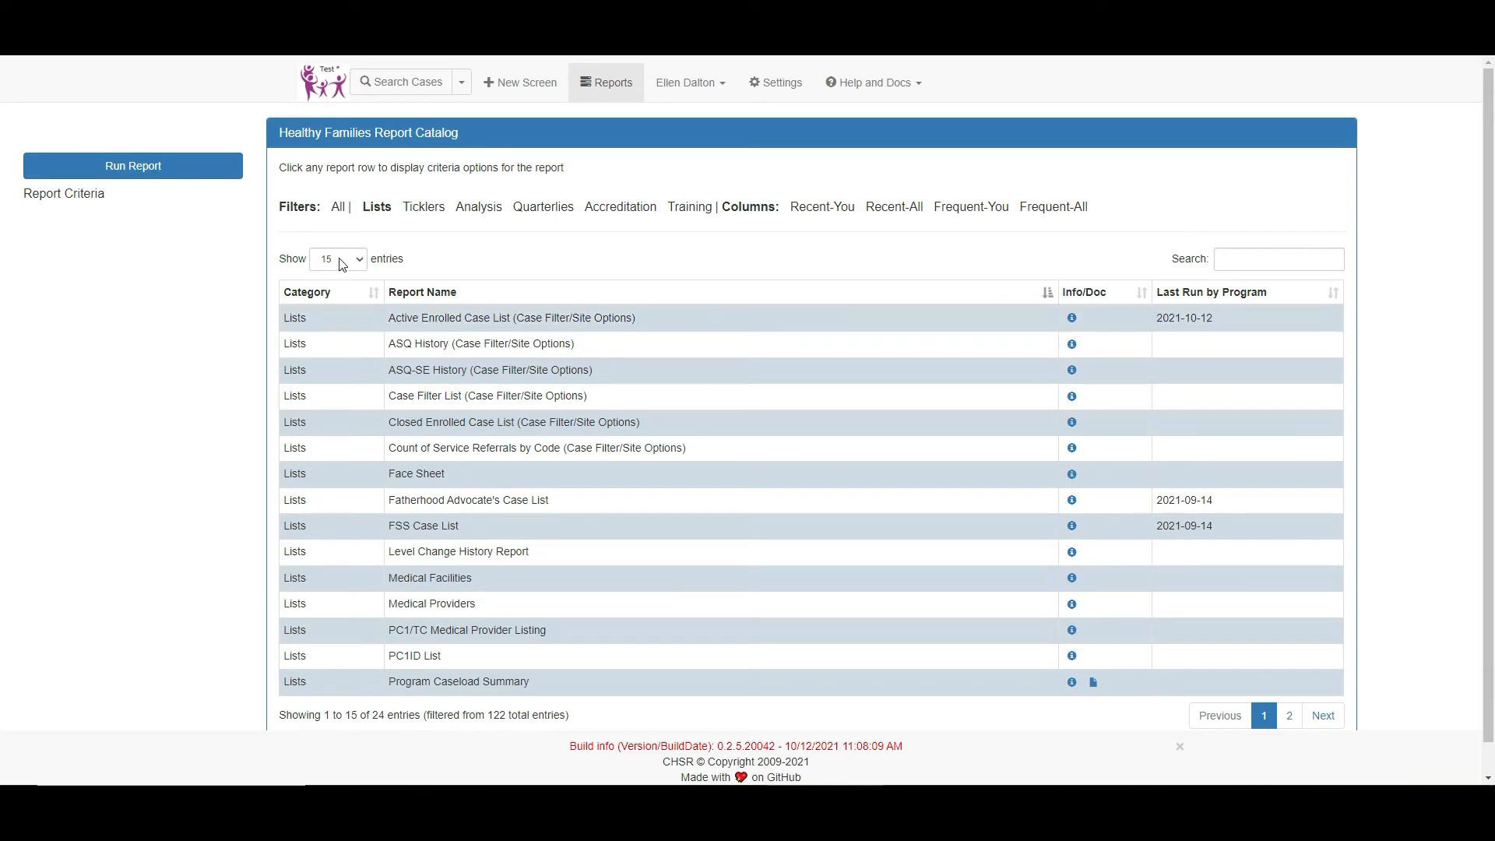
left_click(337, 259)
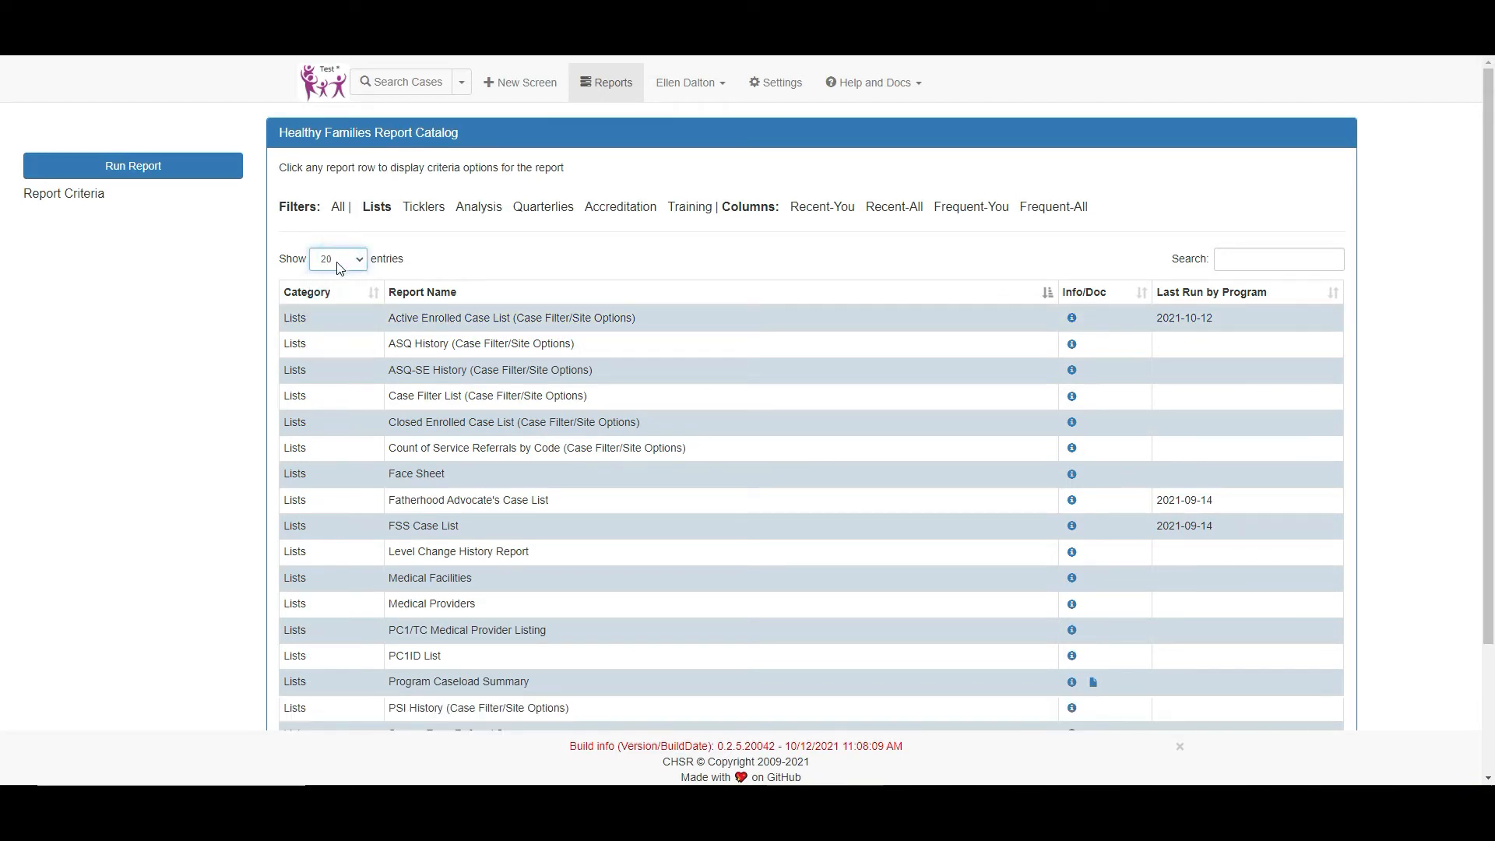
left_click(336, 258)
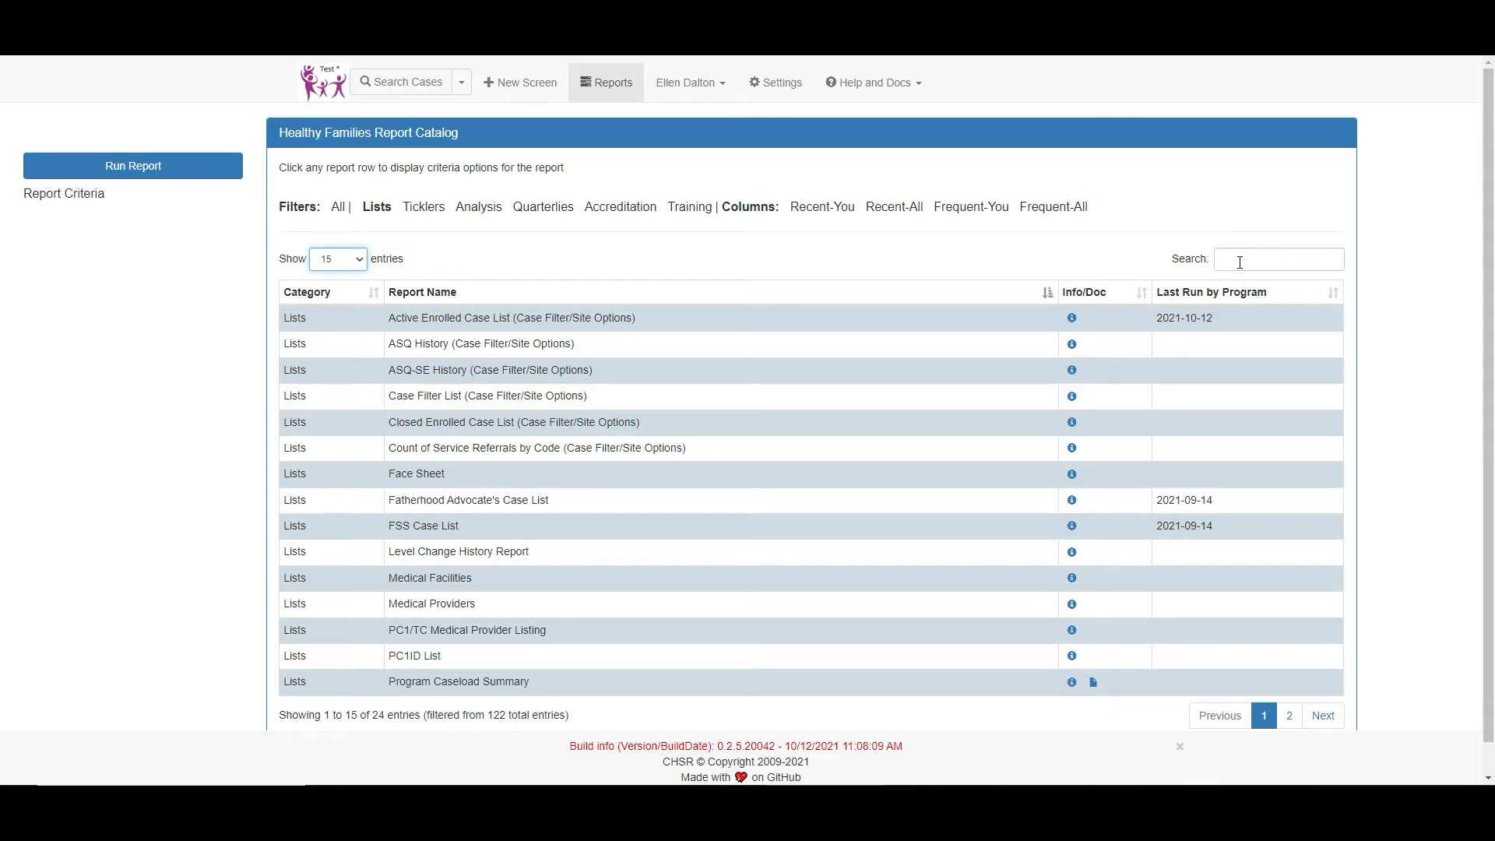
left_click(1277, 258)
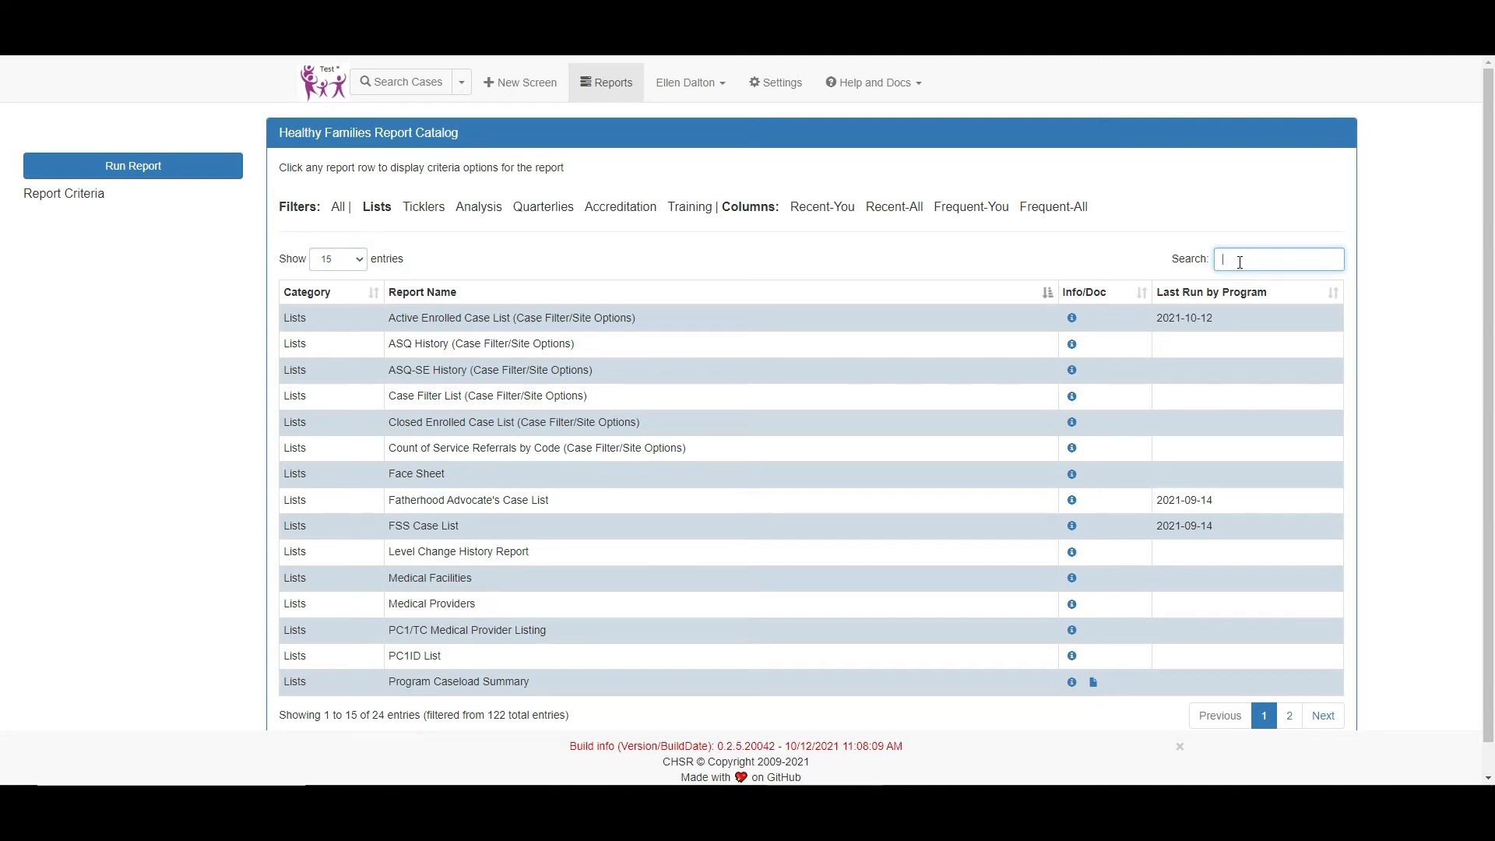
mouse_move(386, 302)
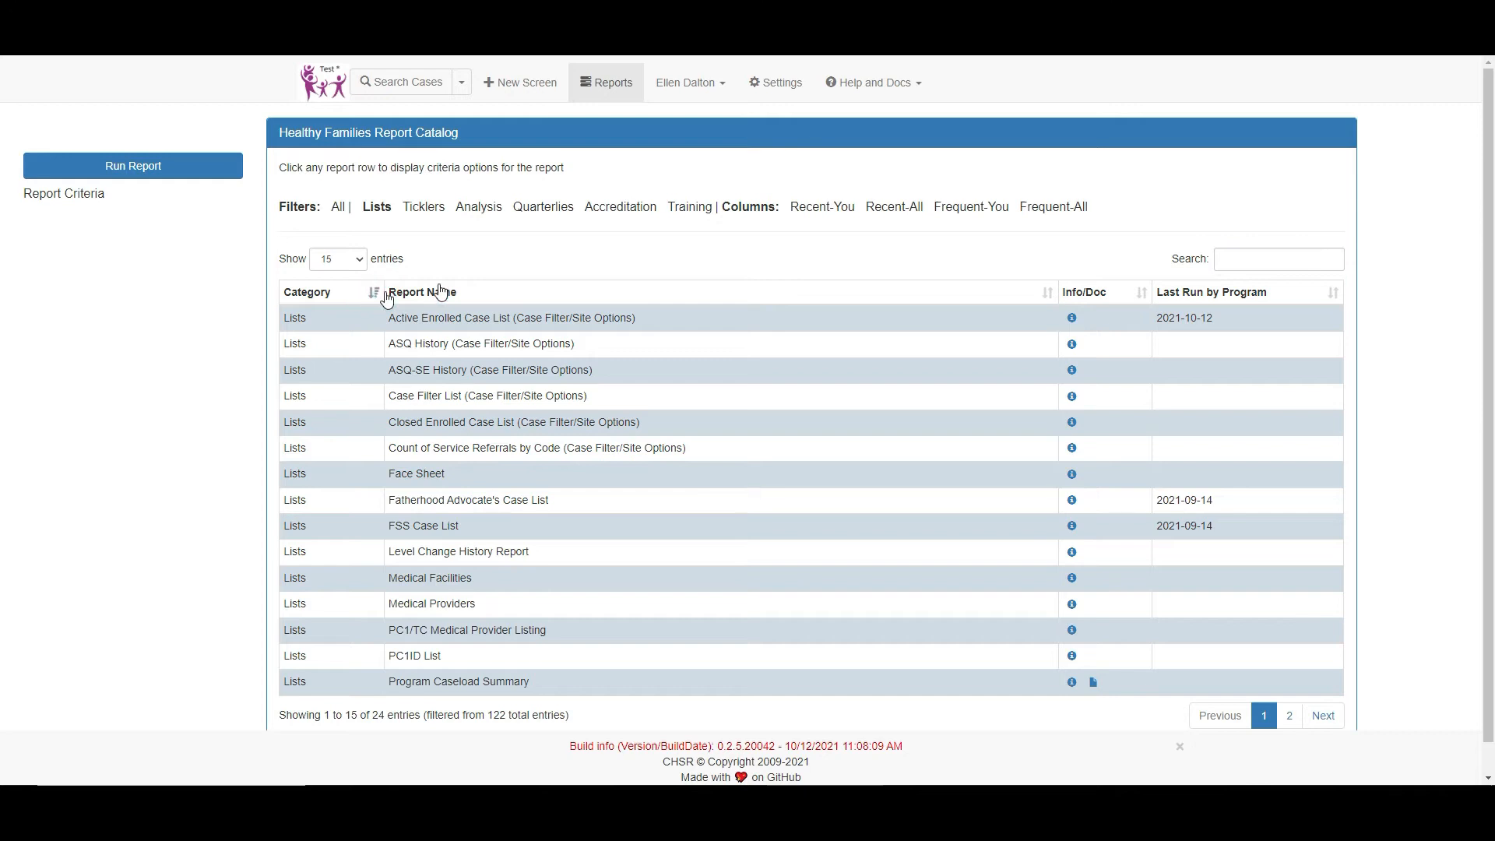
mouse_move(1046, 300)
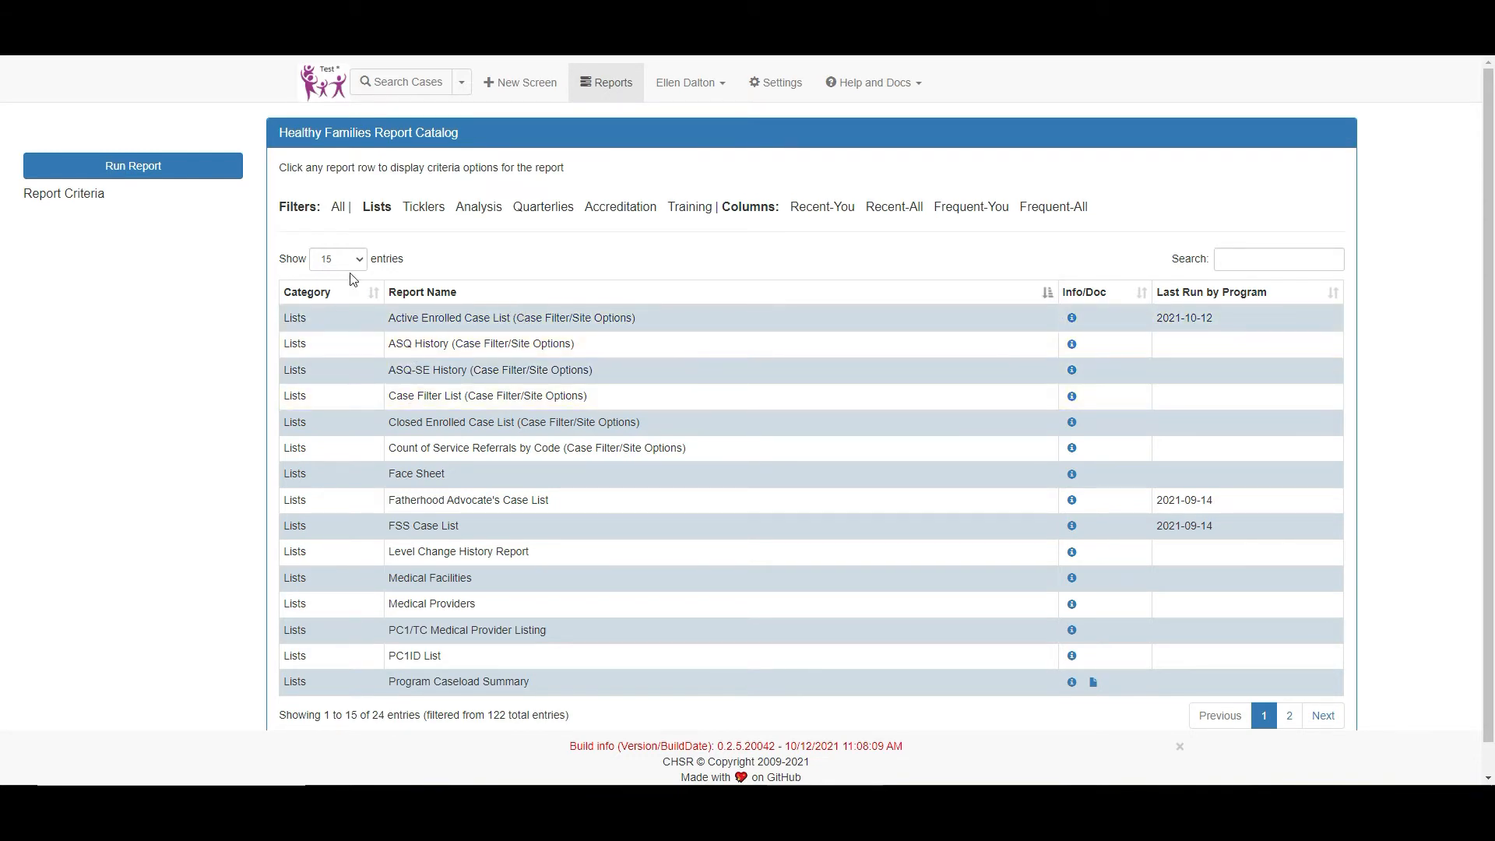
Select the Active Enrolled Case List report so its criteria show 09/01/21 to 09/30/21.
left_click(338, 207)
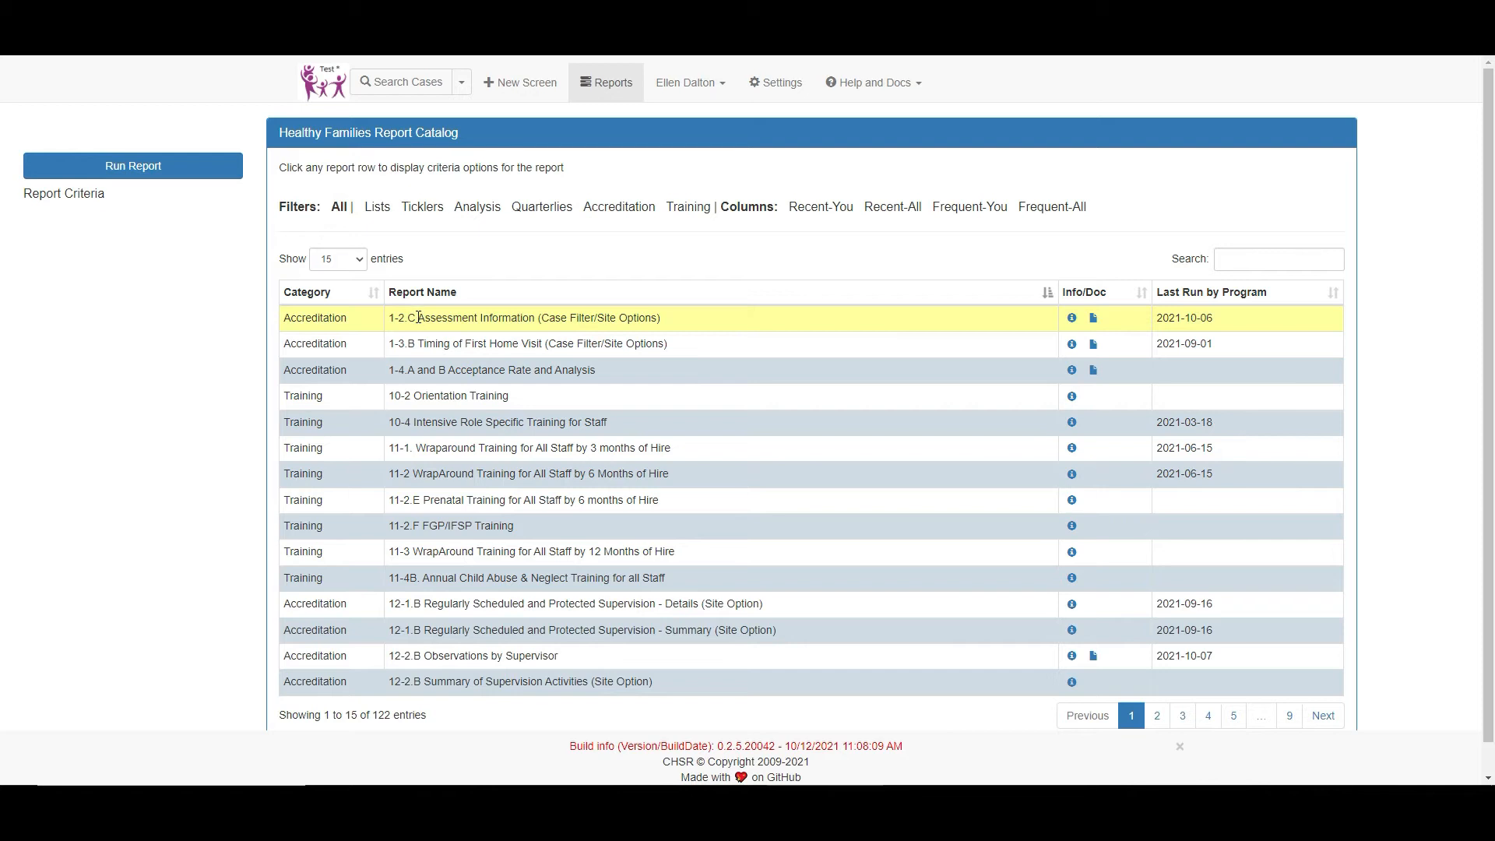
left_click(511, 317)
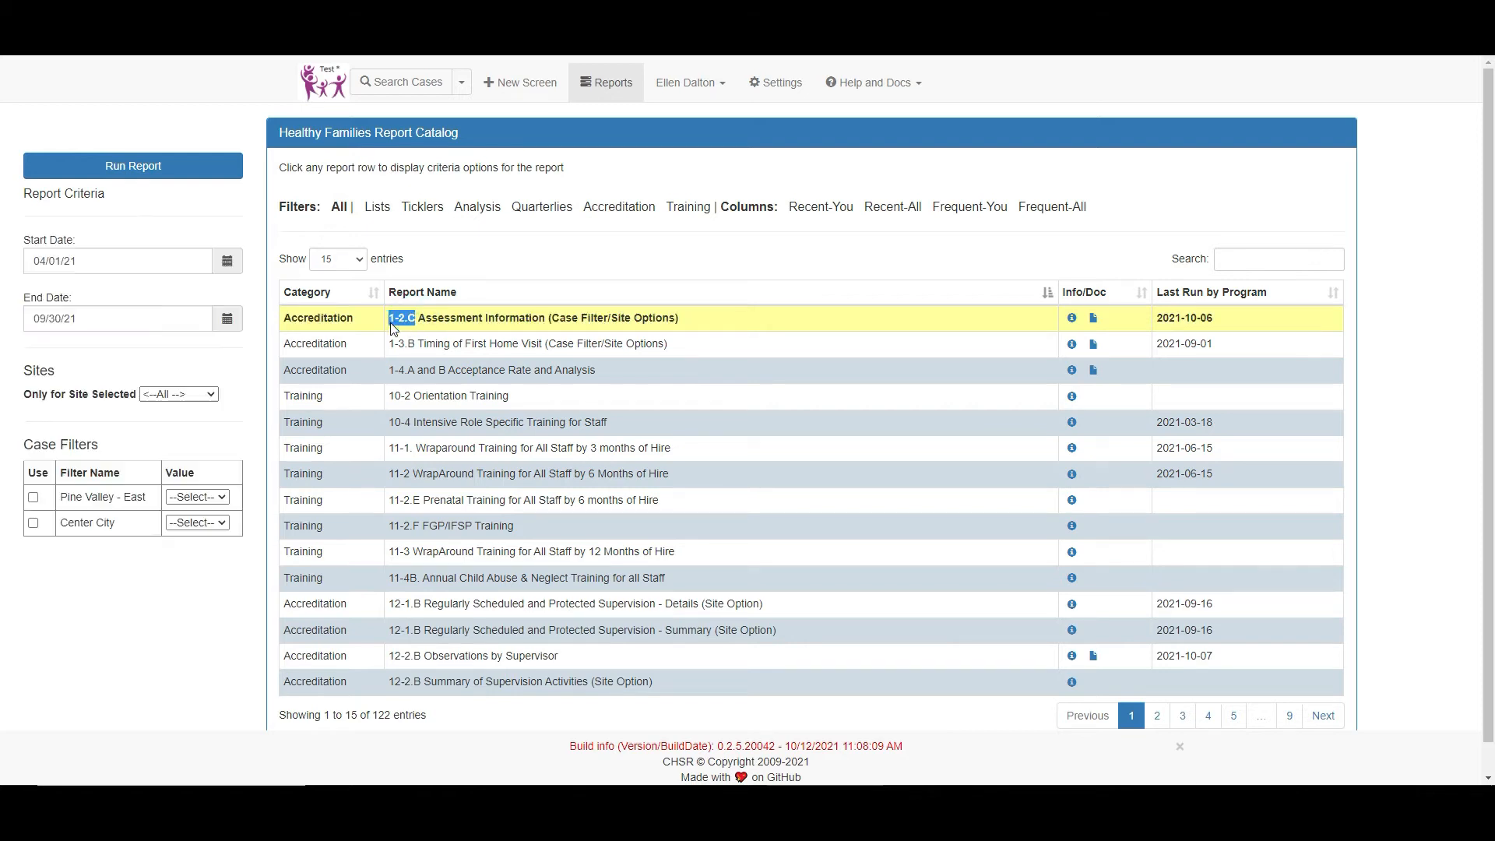
mouse_move(1056, 323)
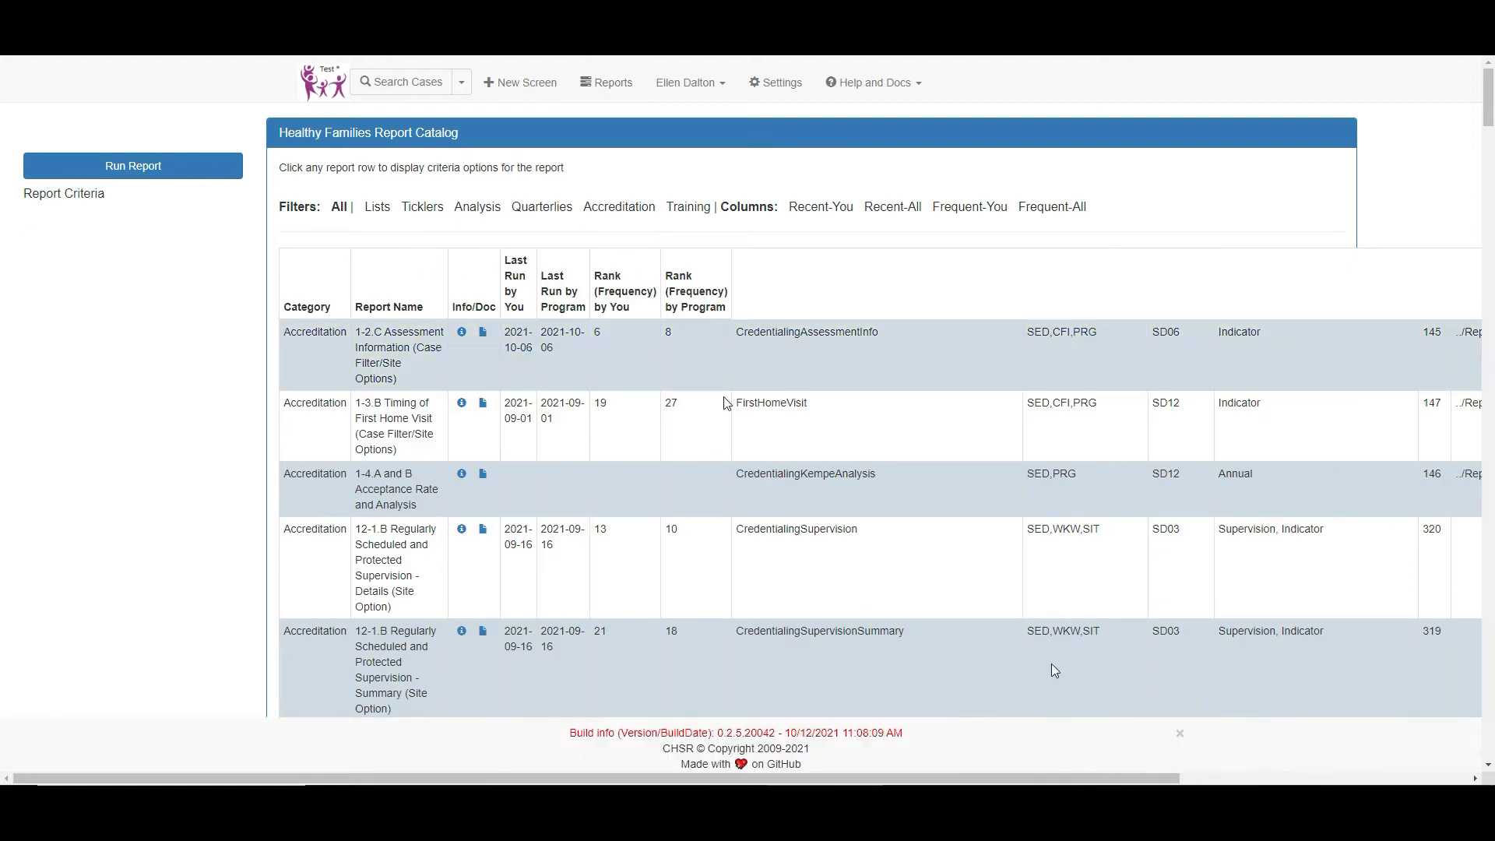
left_click(483, 333)
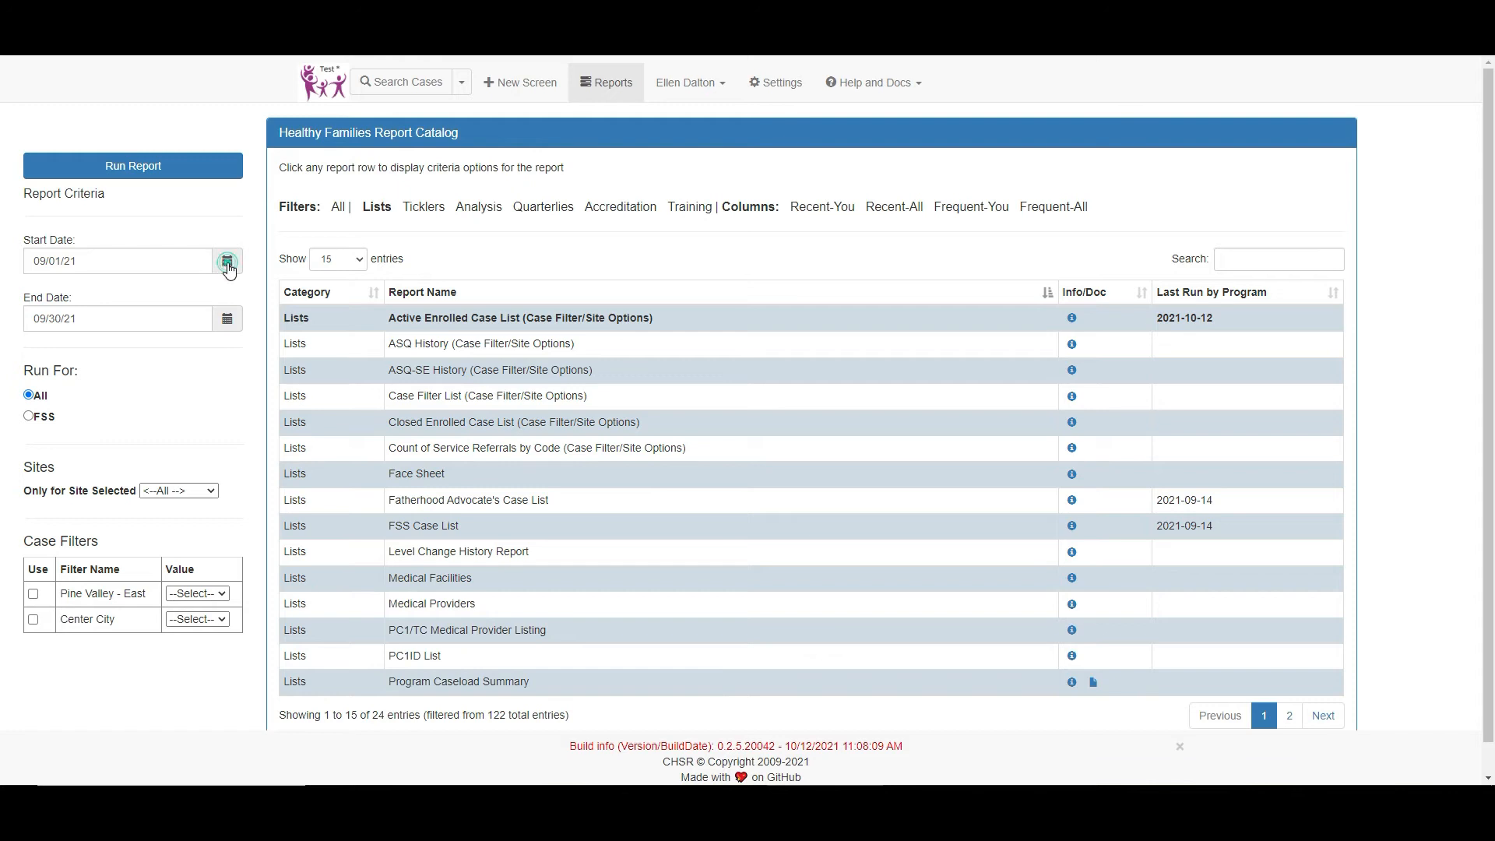
Set the start date to 07/01/21 and run the Pine Valley case list (28 cases, 7/1–9/30/2021).
left_click(227, 261)
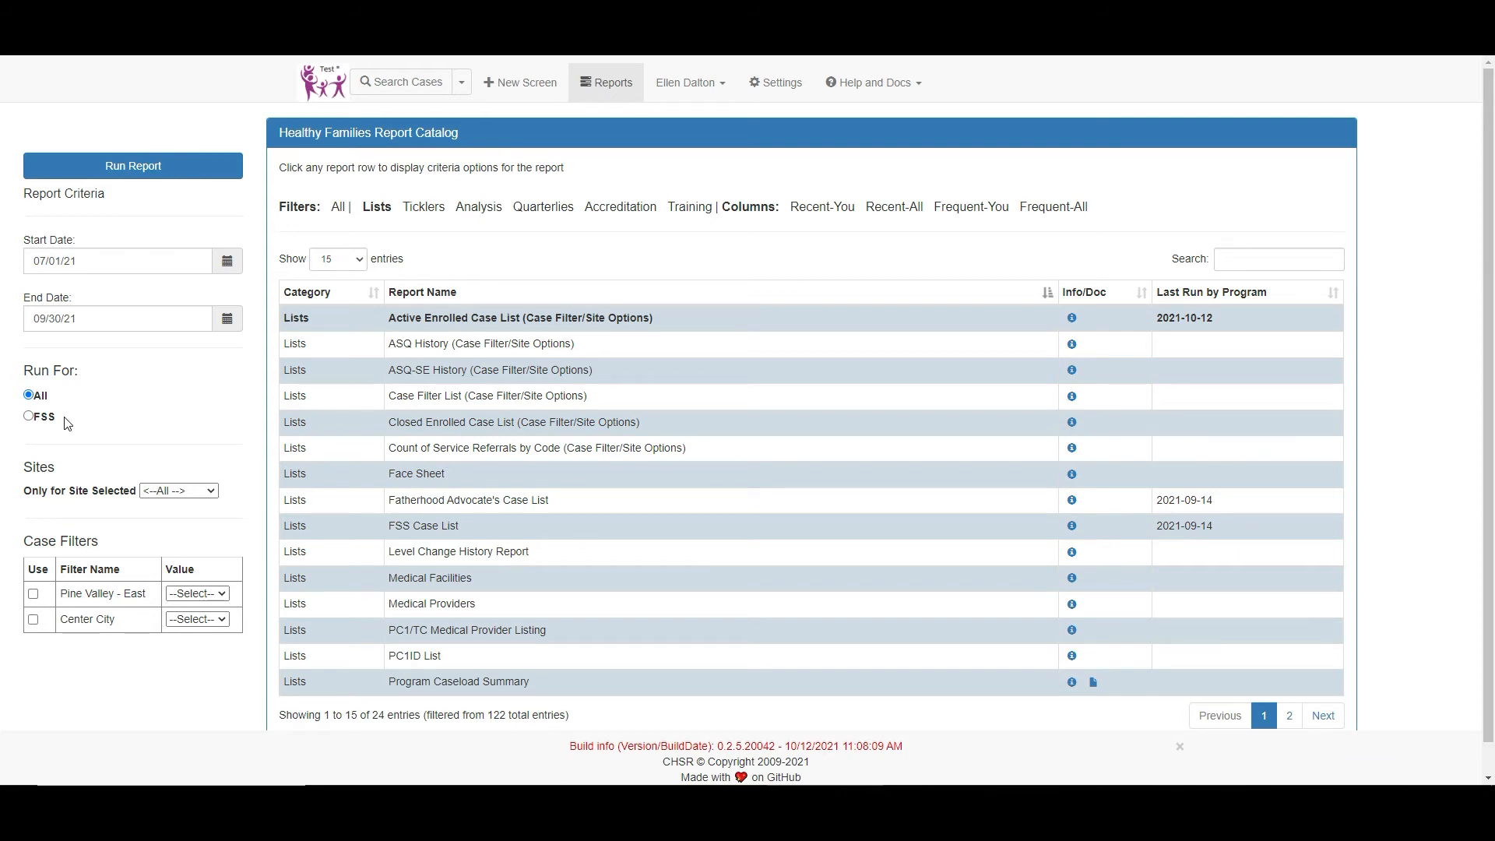
mouse_move(138, 482)
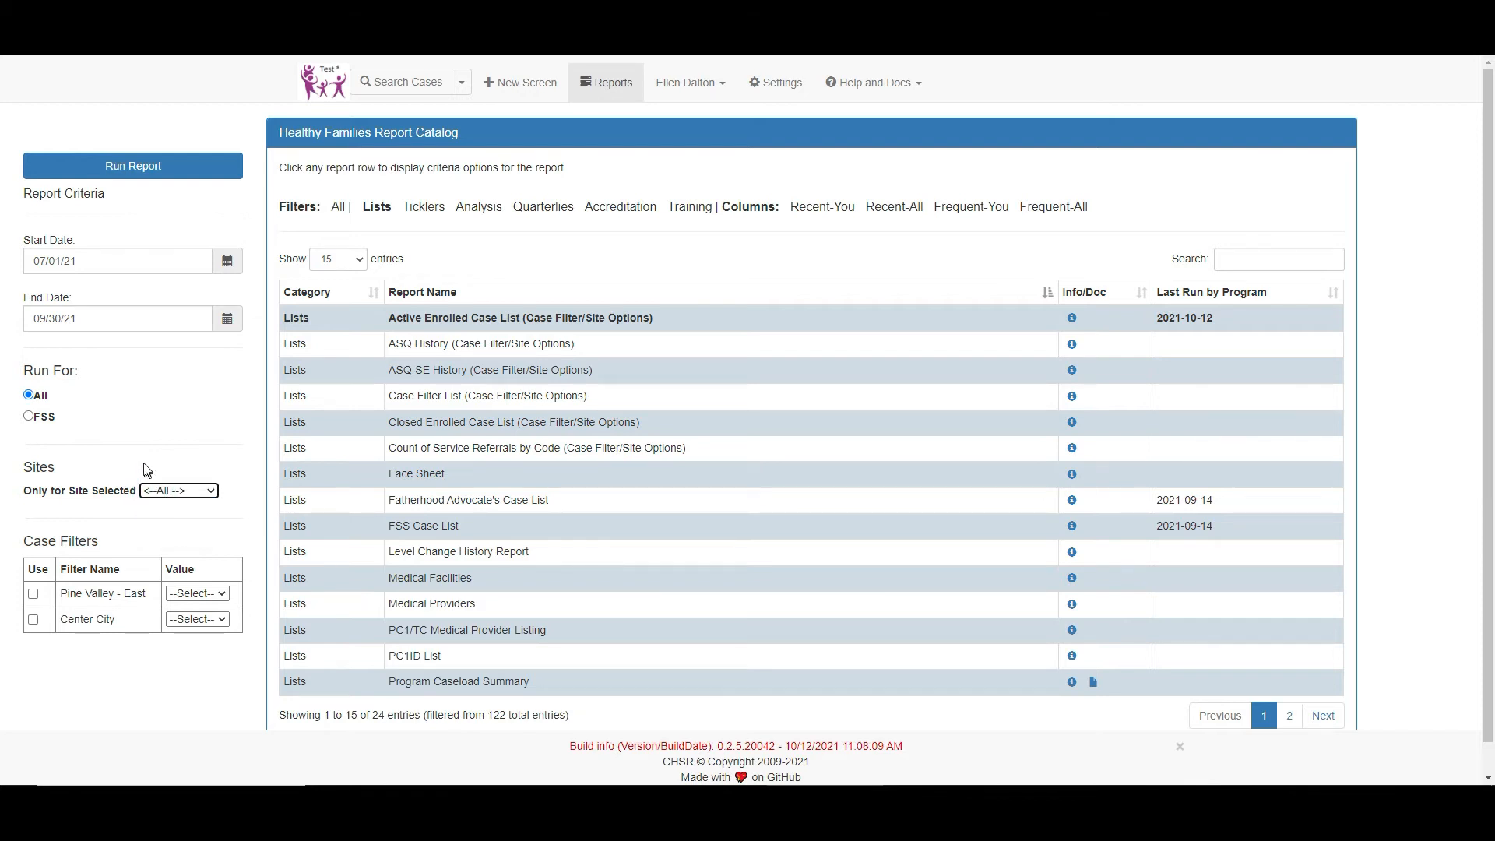
mouse_move(142, 458)
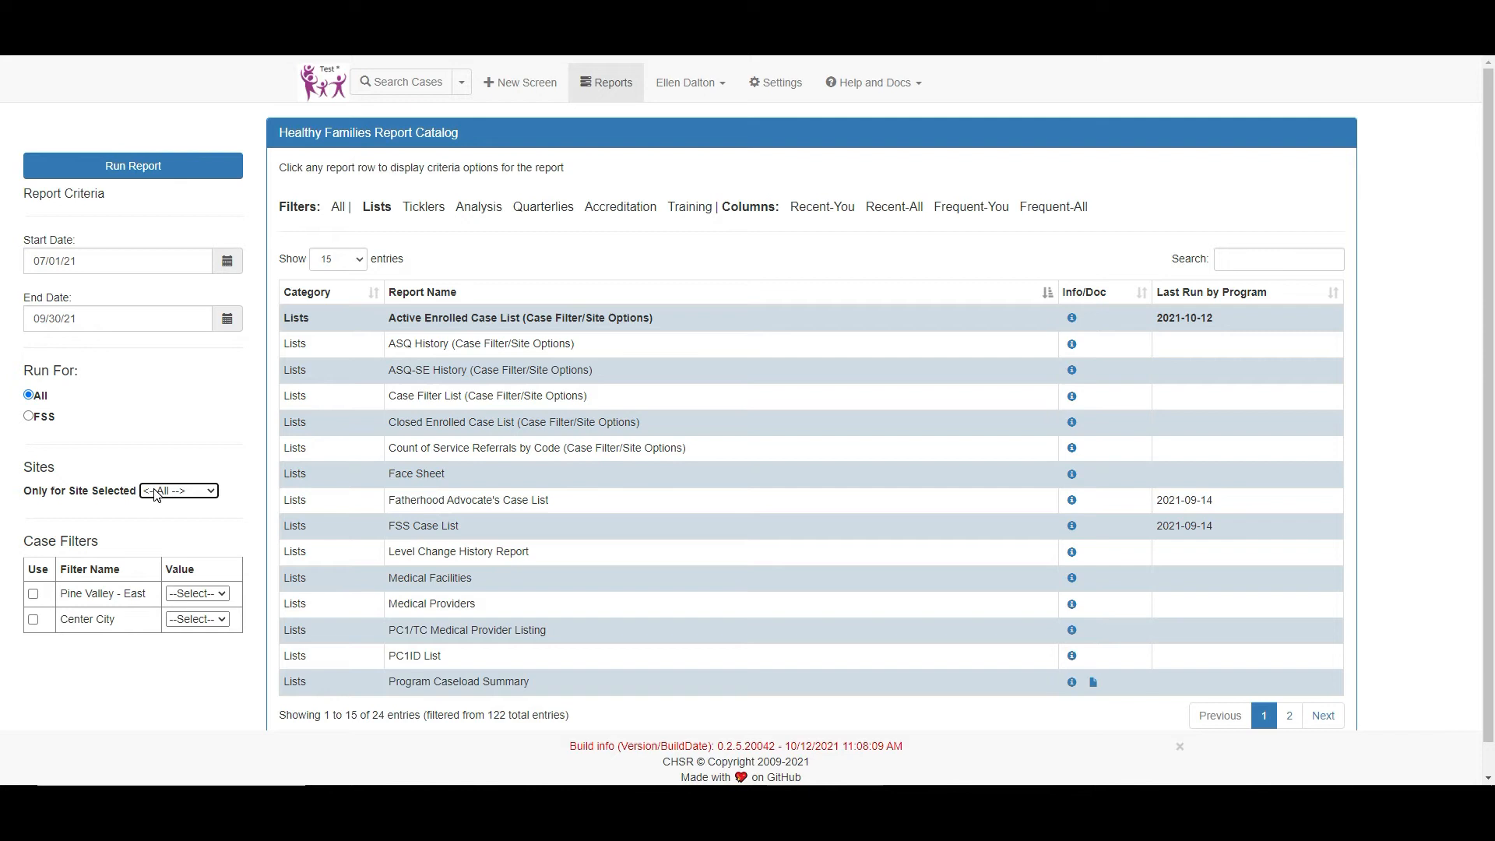
mouse_move(87, 672)
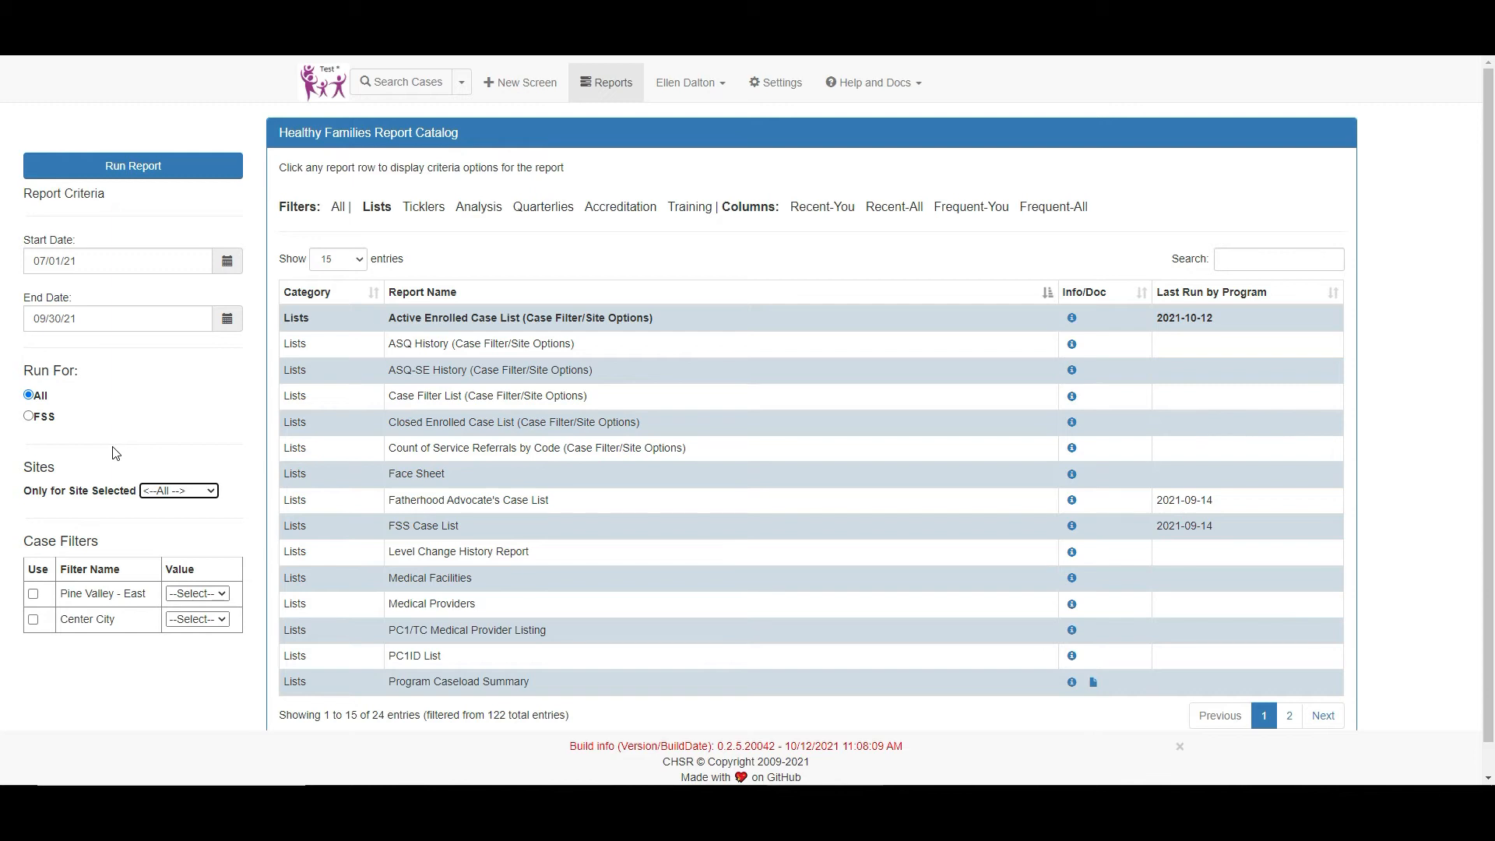
mouse_move(115, 458)
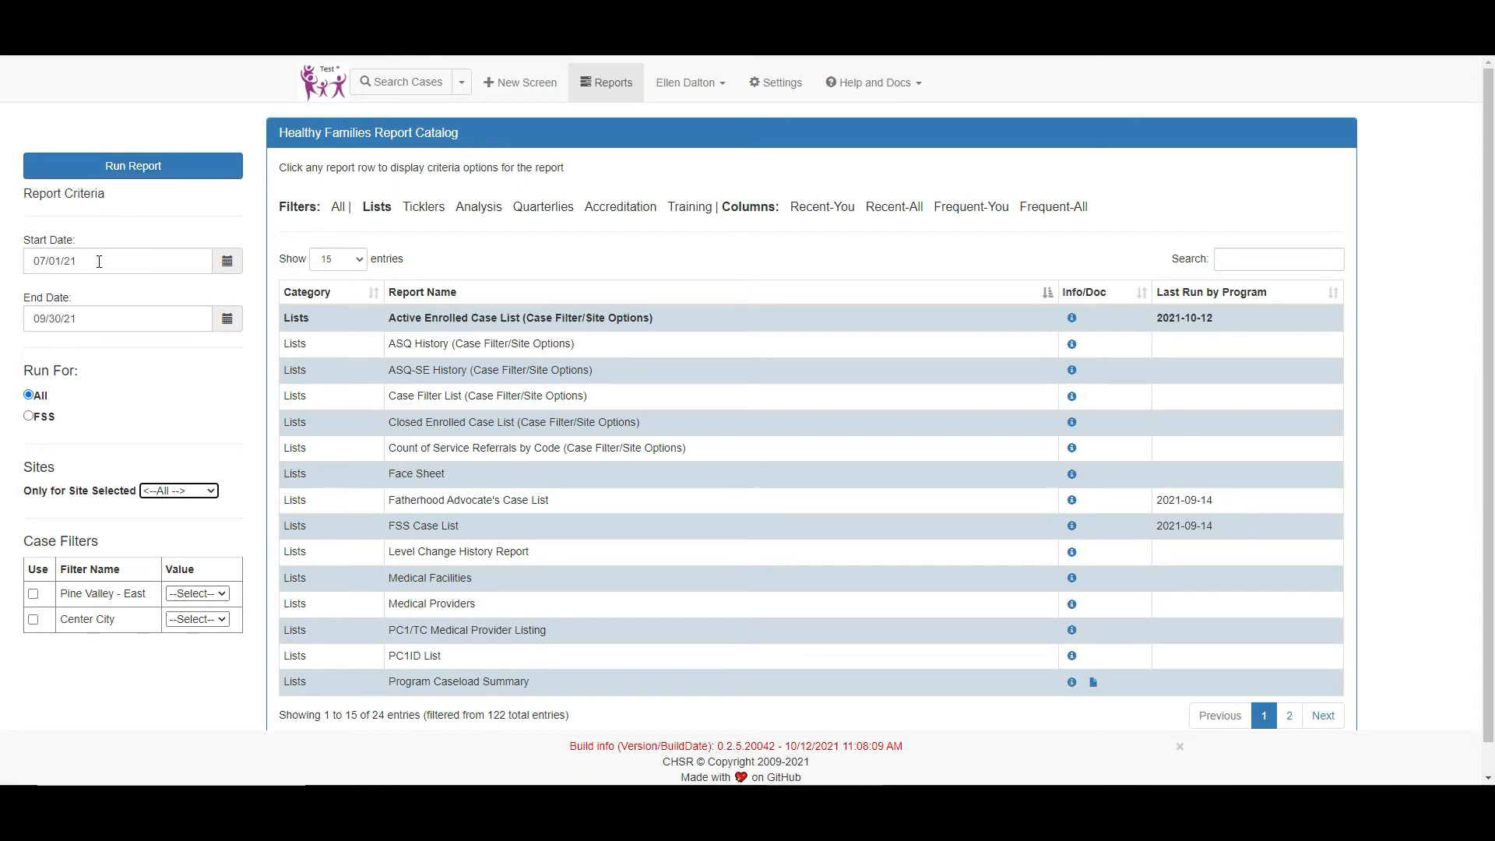
left_click(132, 165)
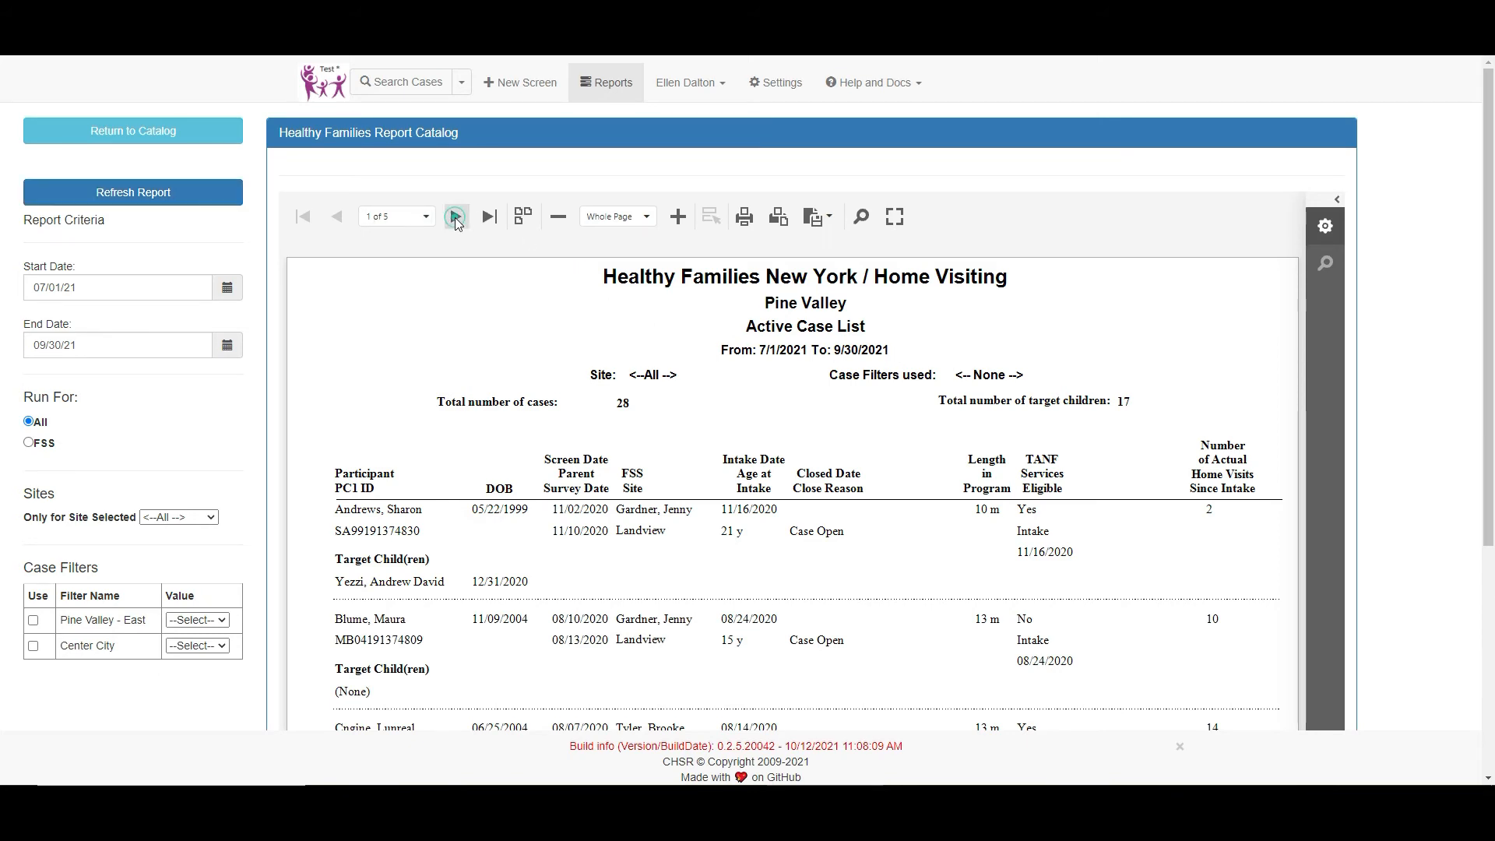
Browse forward through the five-page Pine Valley active case list and return to page 1.
left_click(456, 216)
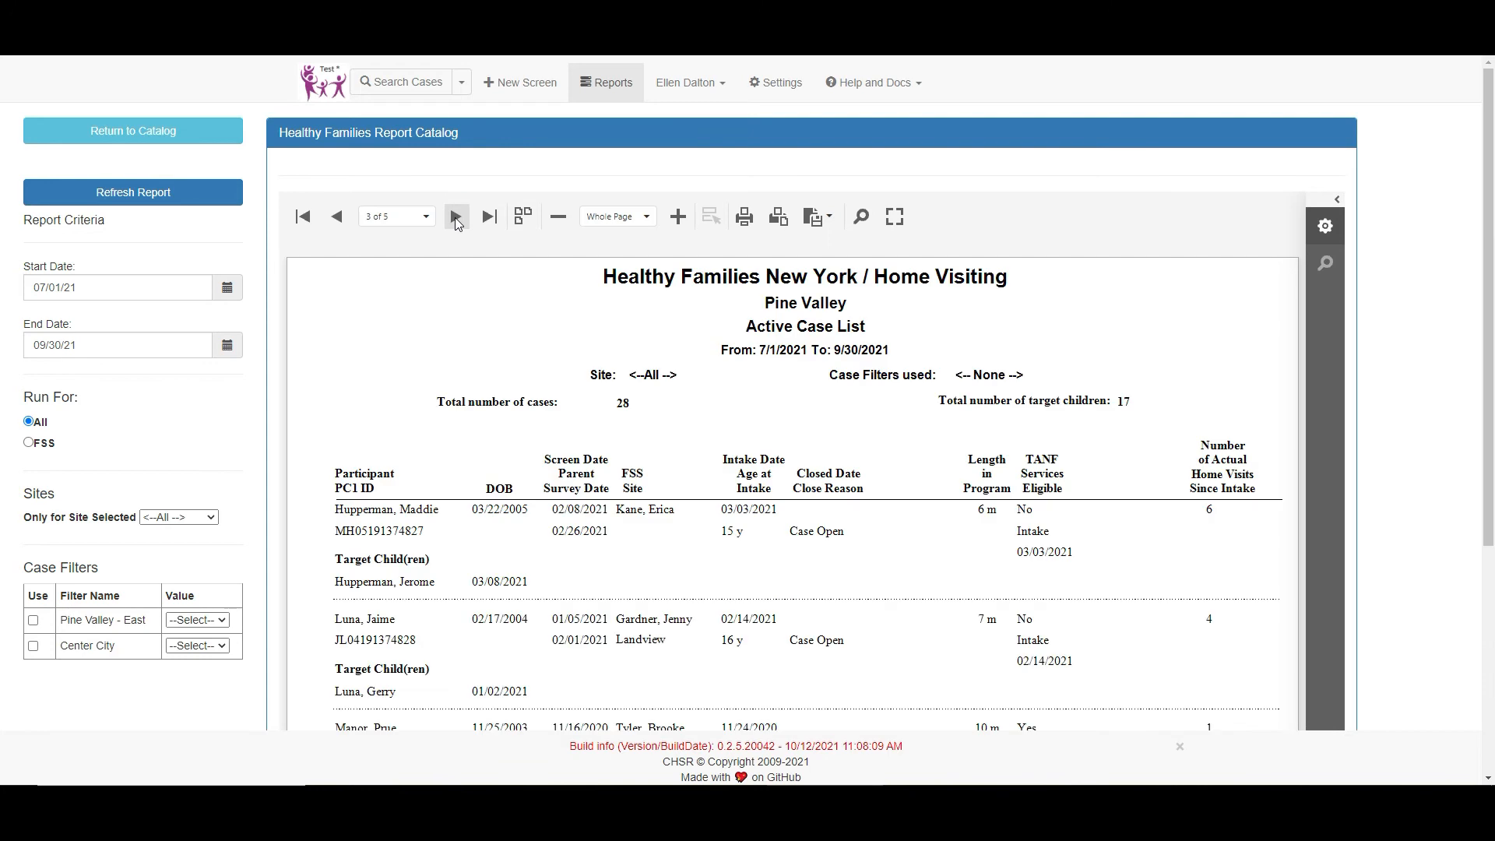
left_click(336, 216)
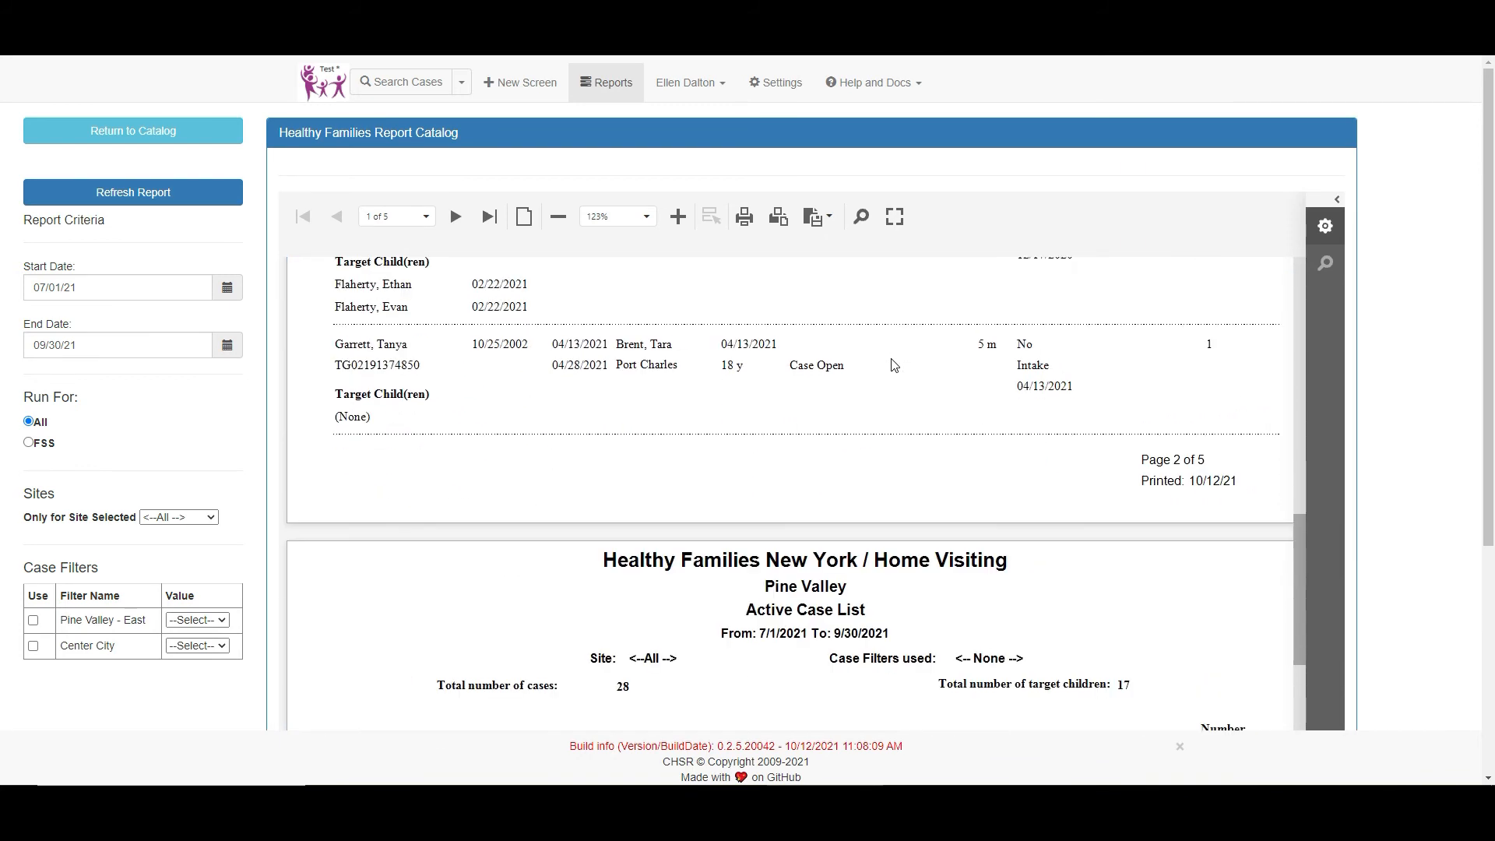
scroll("down", 3)
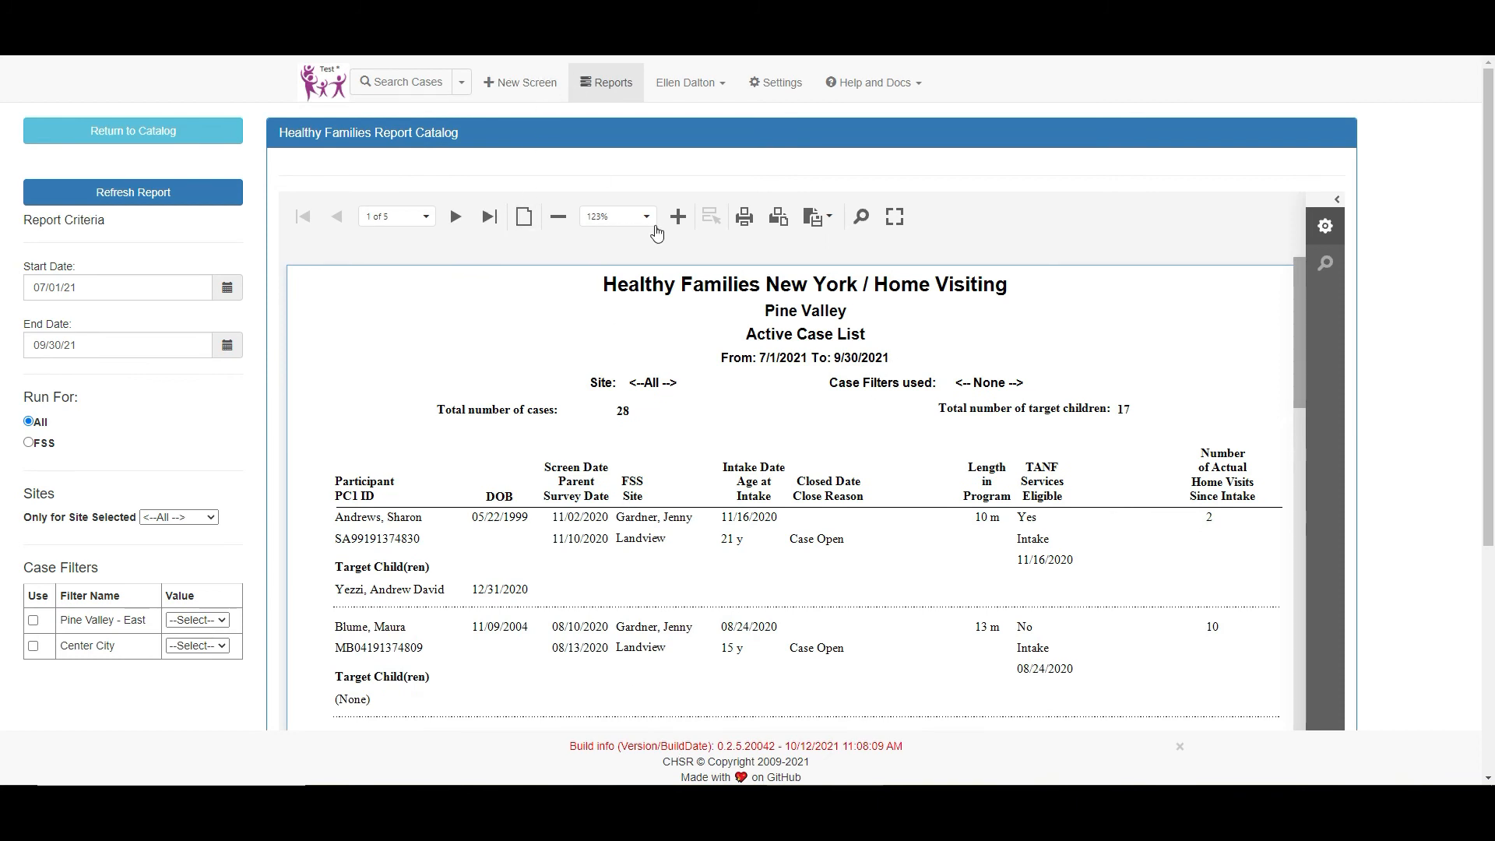
View the report at 100% zoom, then enlarge it one step to 110%.
left_click(646, 215)
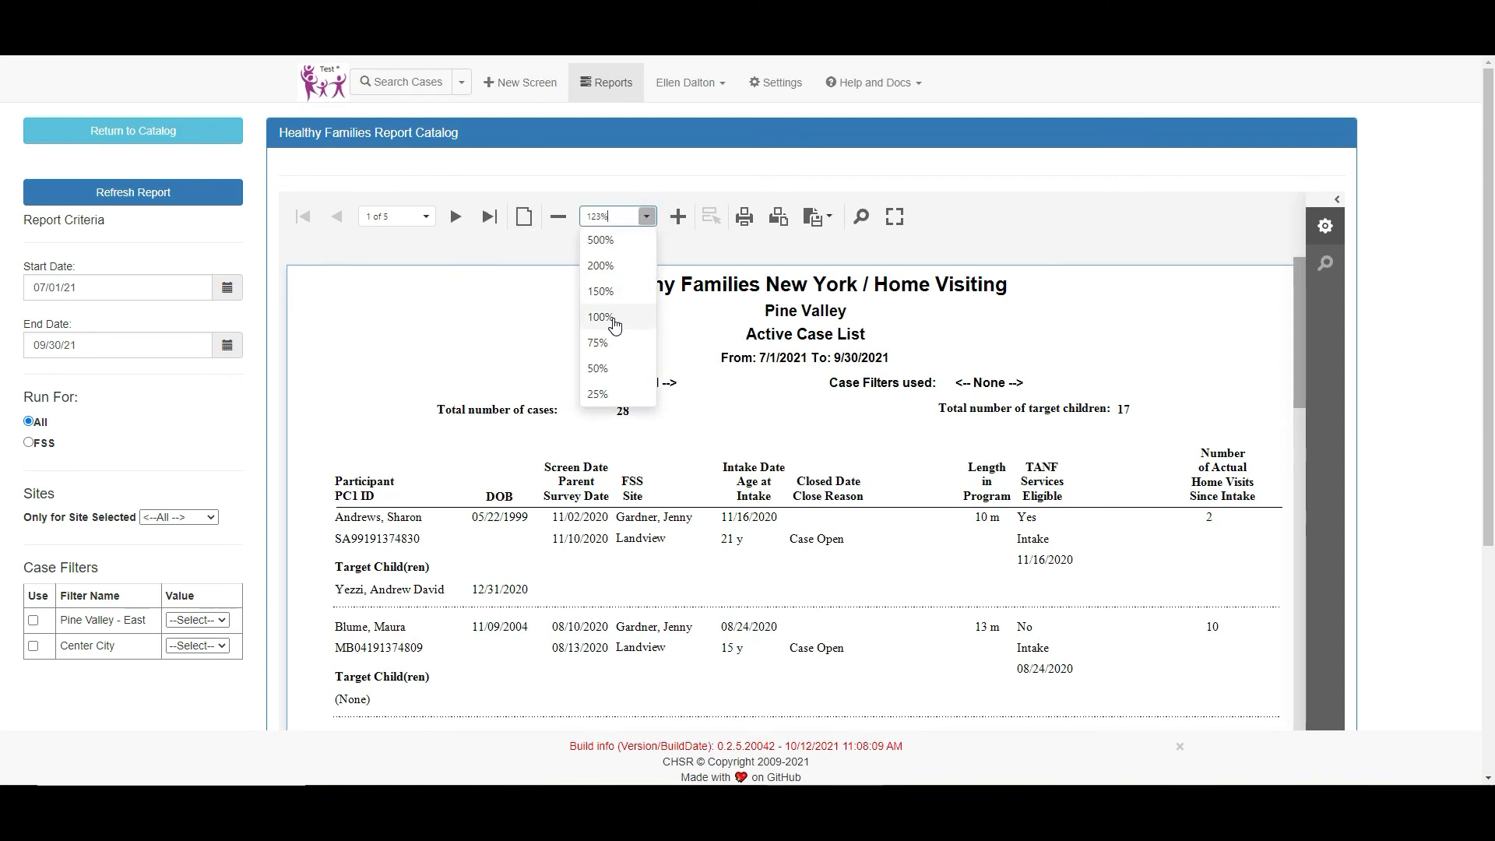
left_click(598, 318)
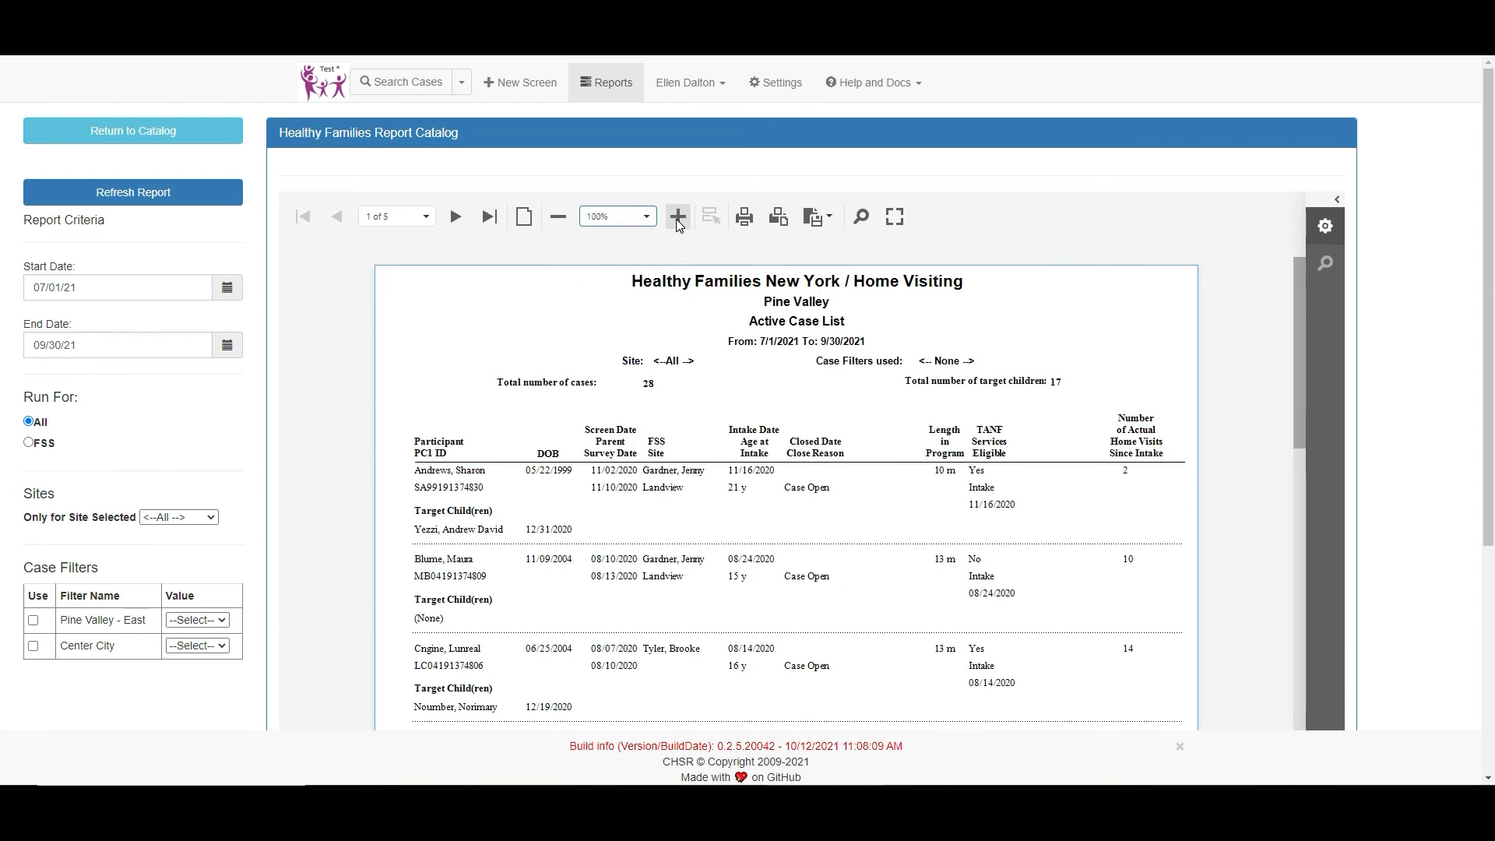
left_click(676, 215)
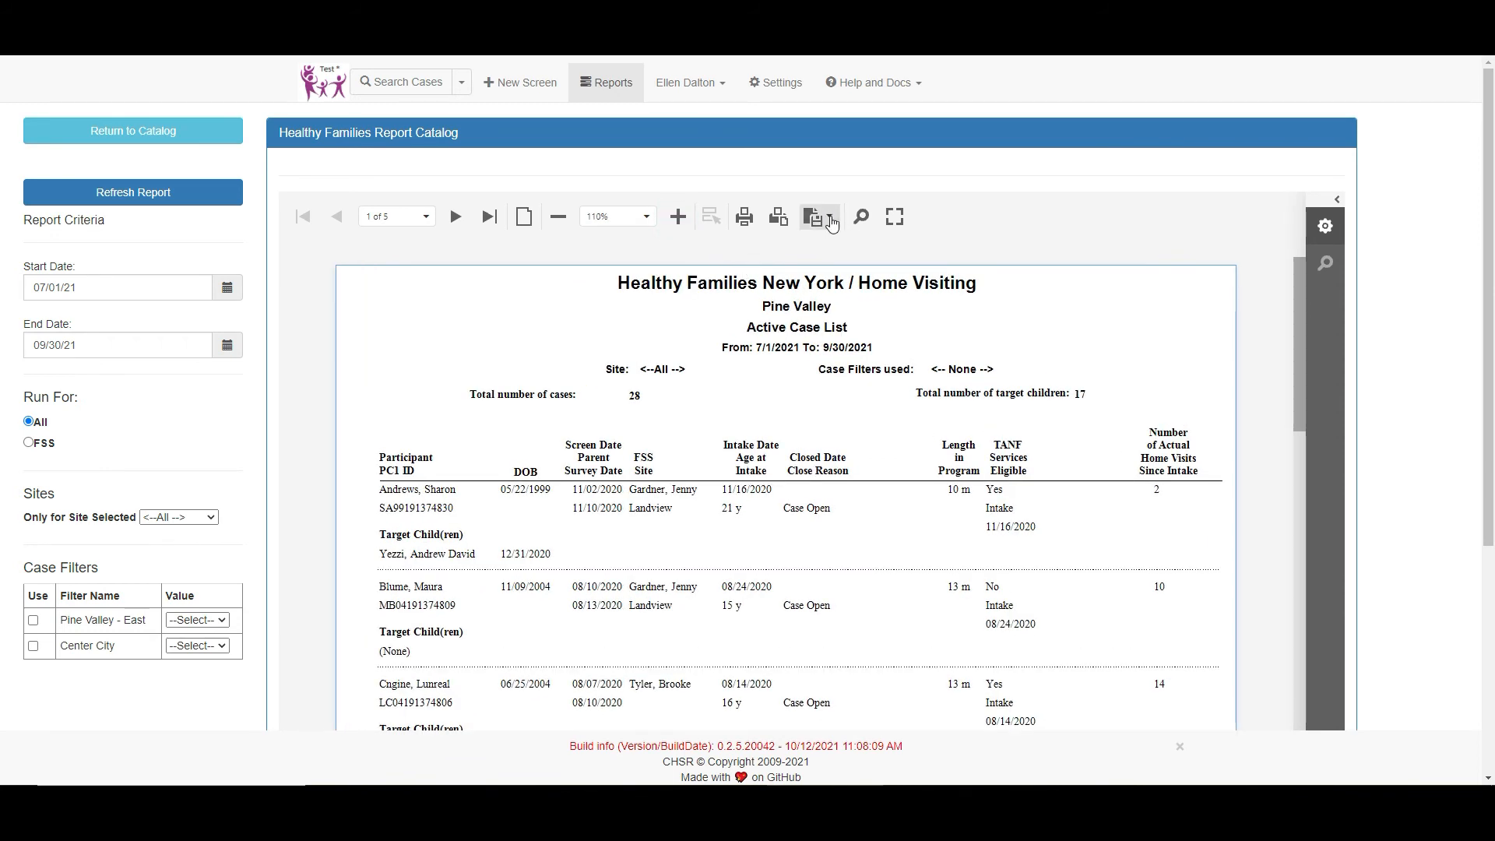
left_click(812, 216)
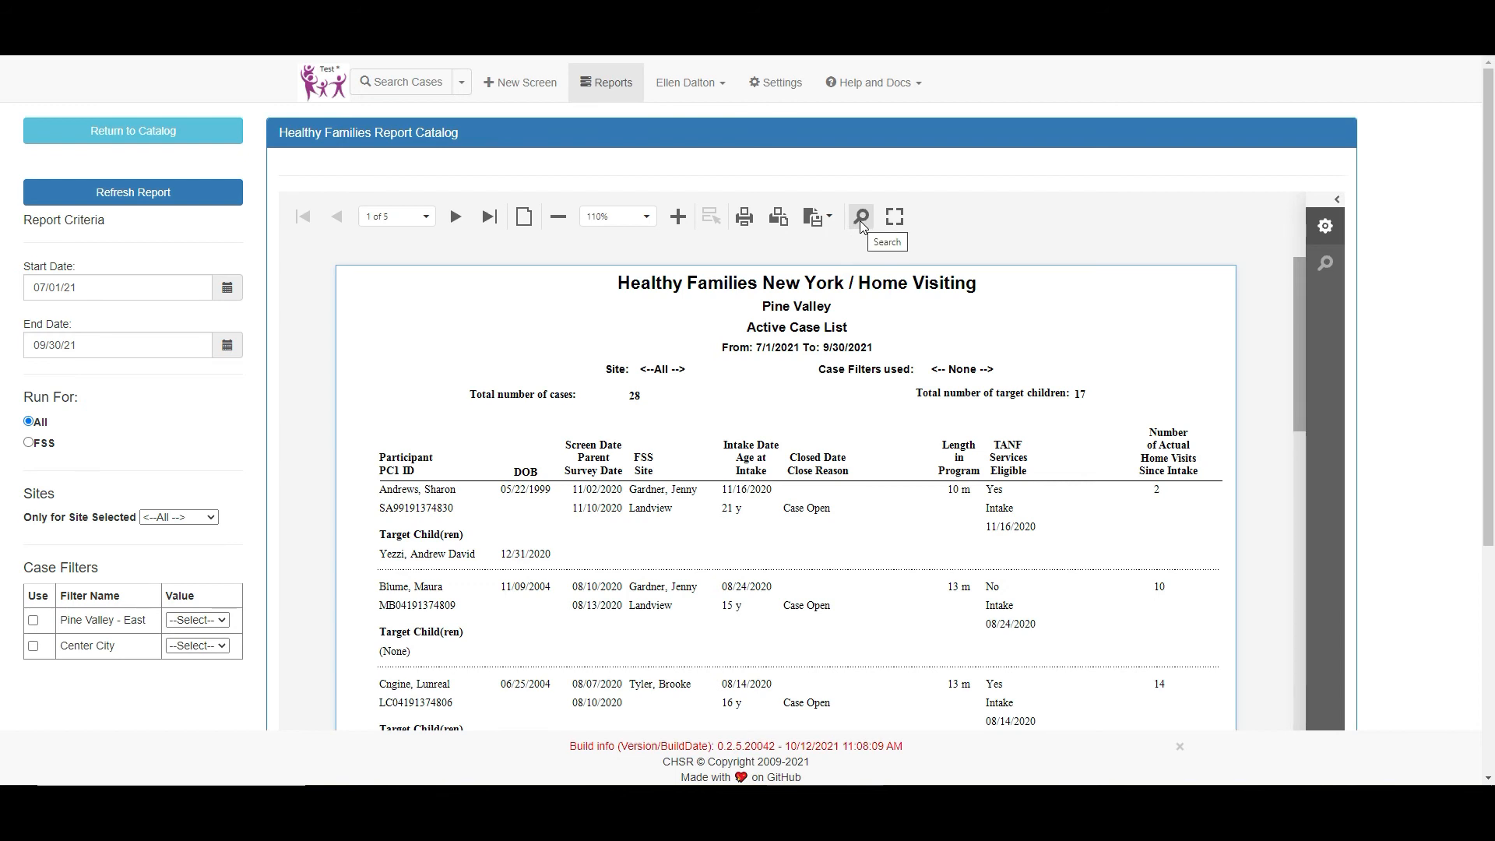
mouse_move(894, 215)
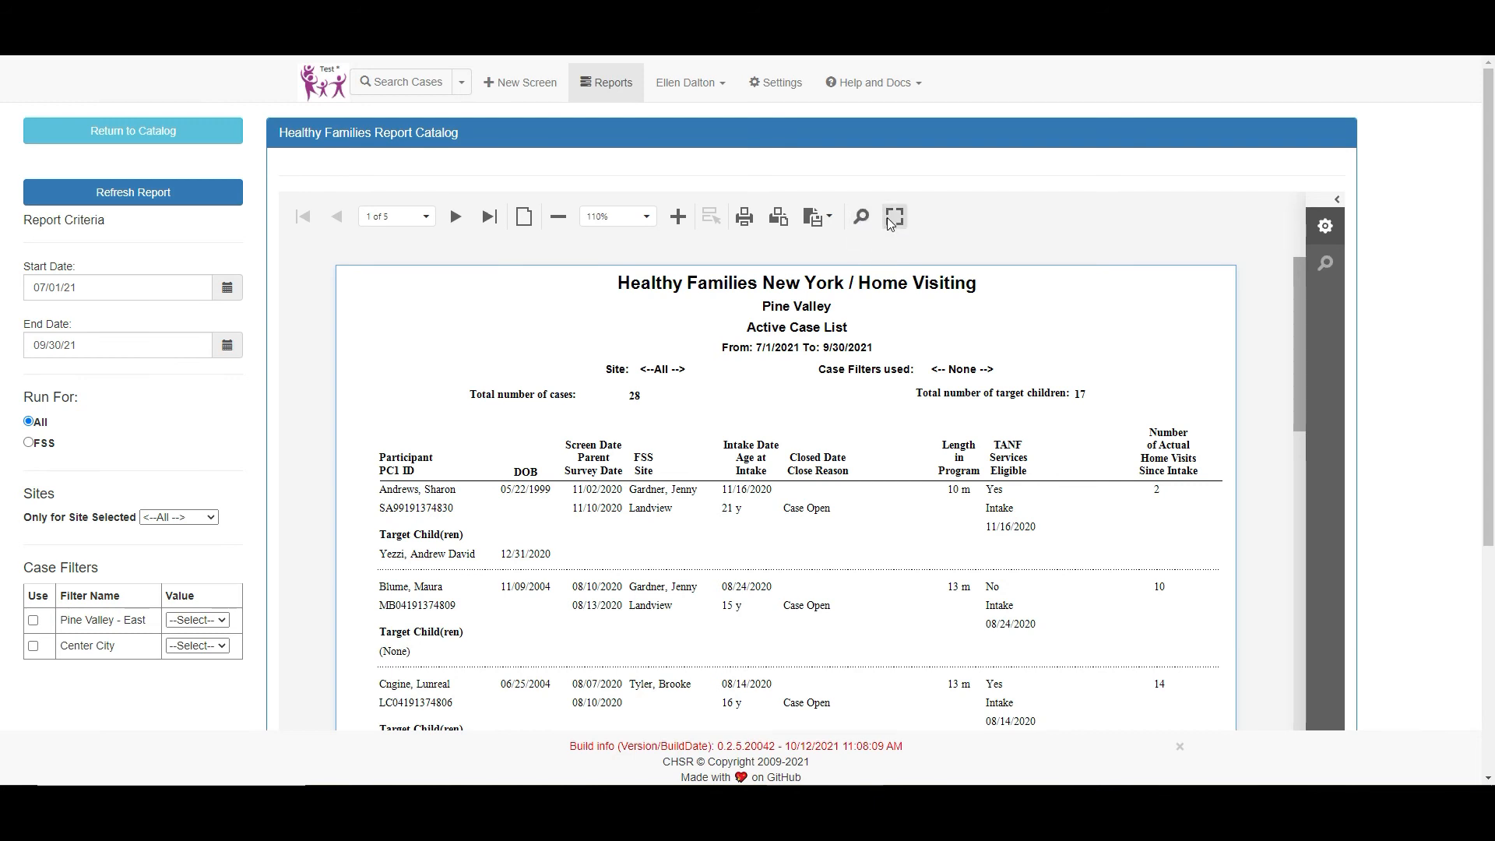
mouse_move(849, 188)
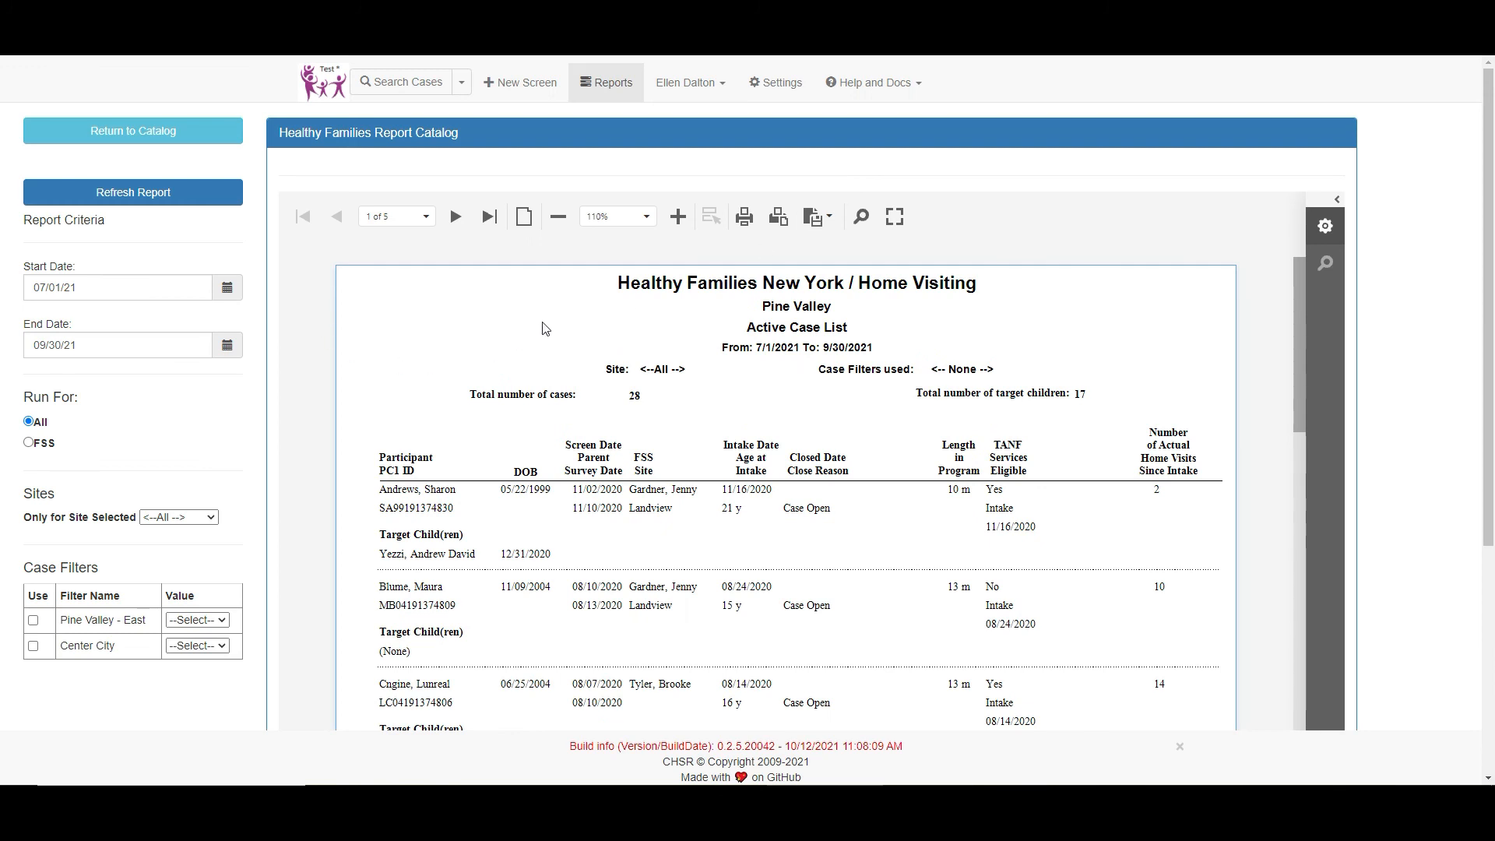
mouse_move(653, 299)
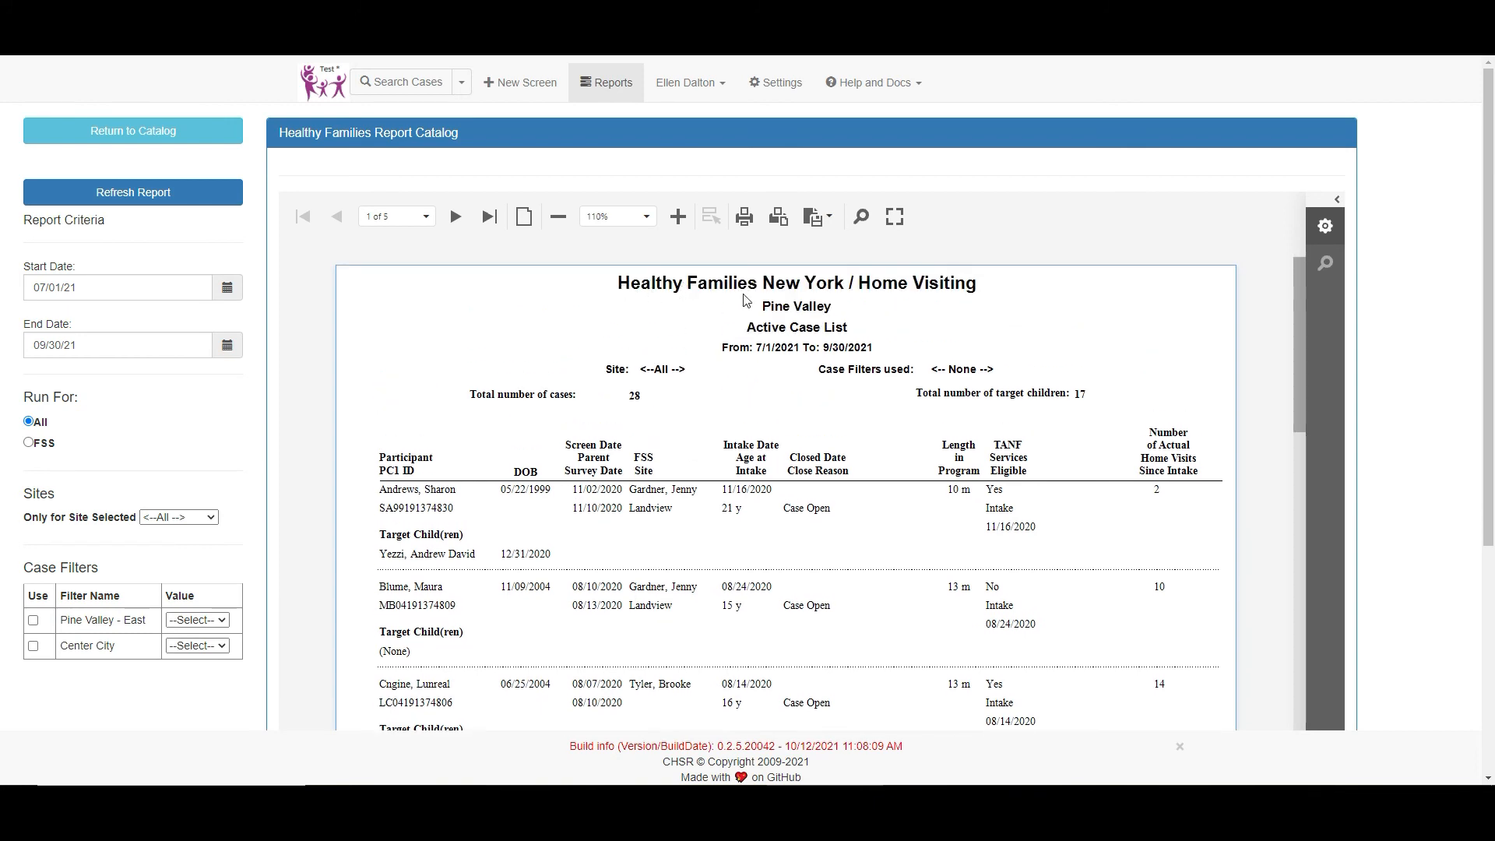
mouse_move(807, 317)
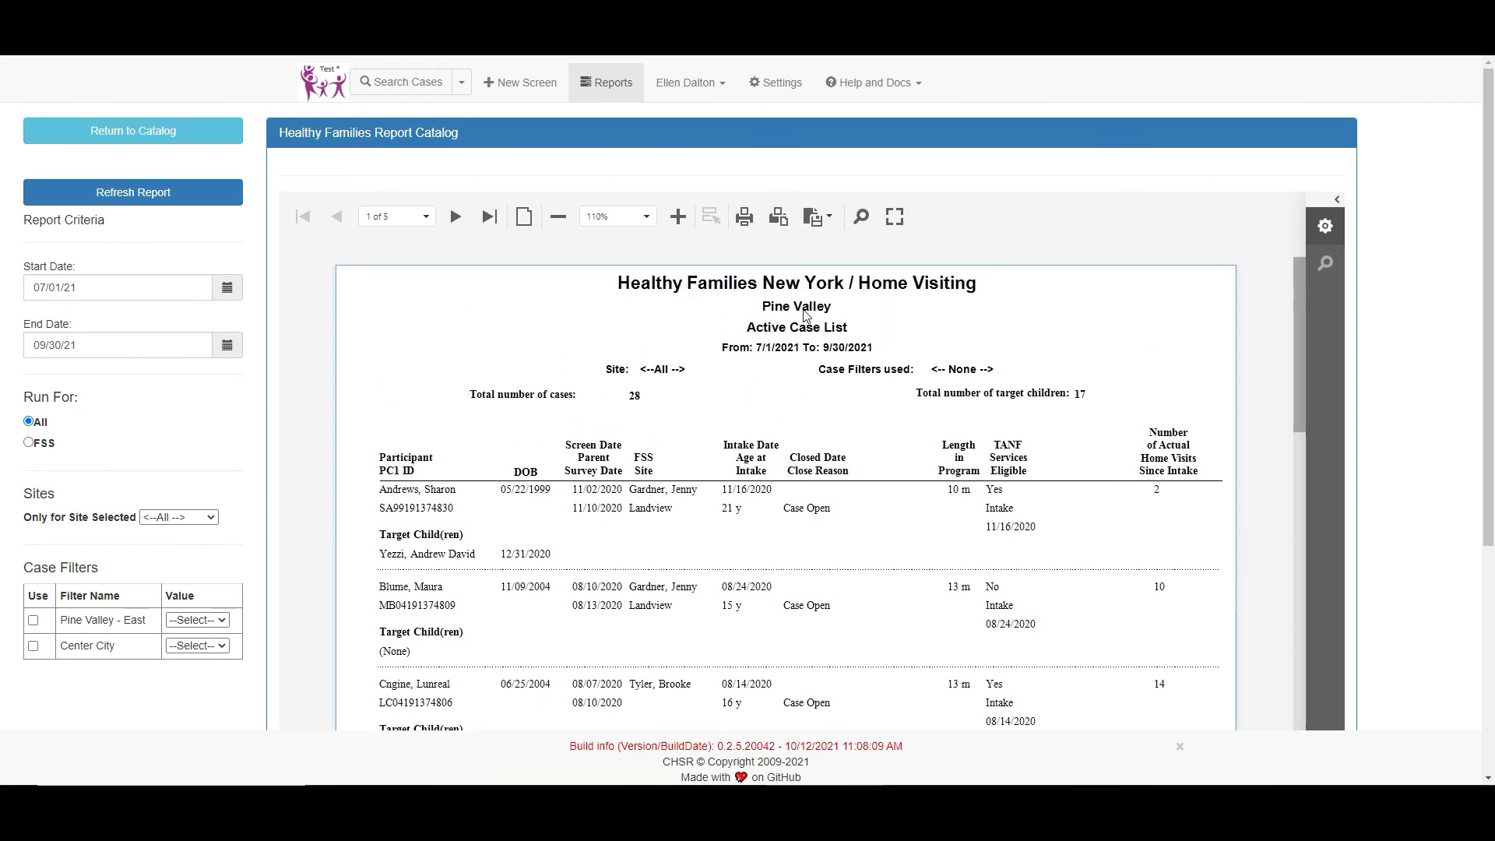
mouse_move(839, 344)
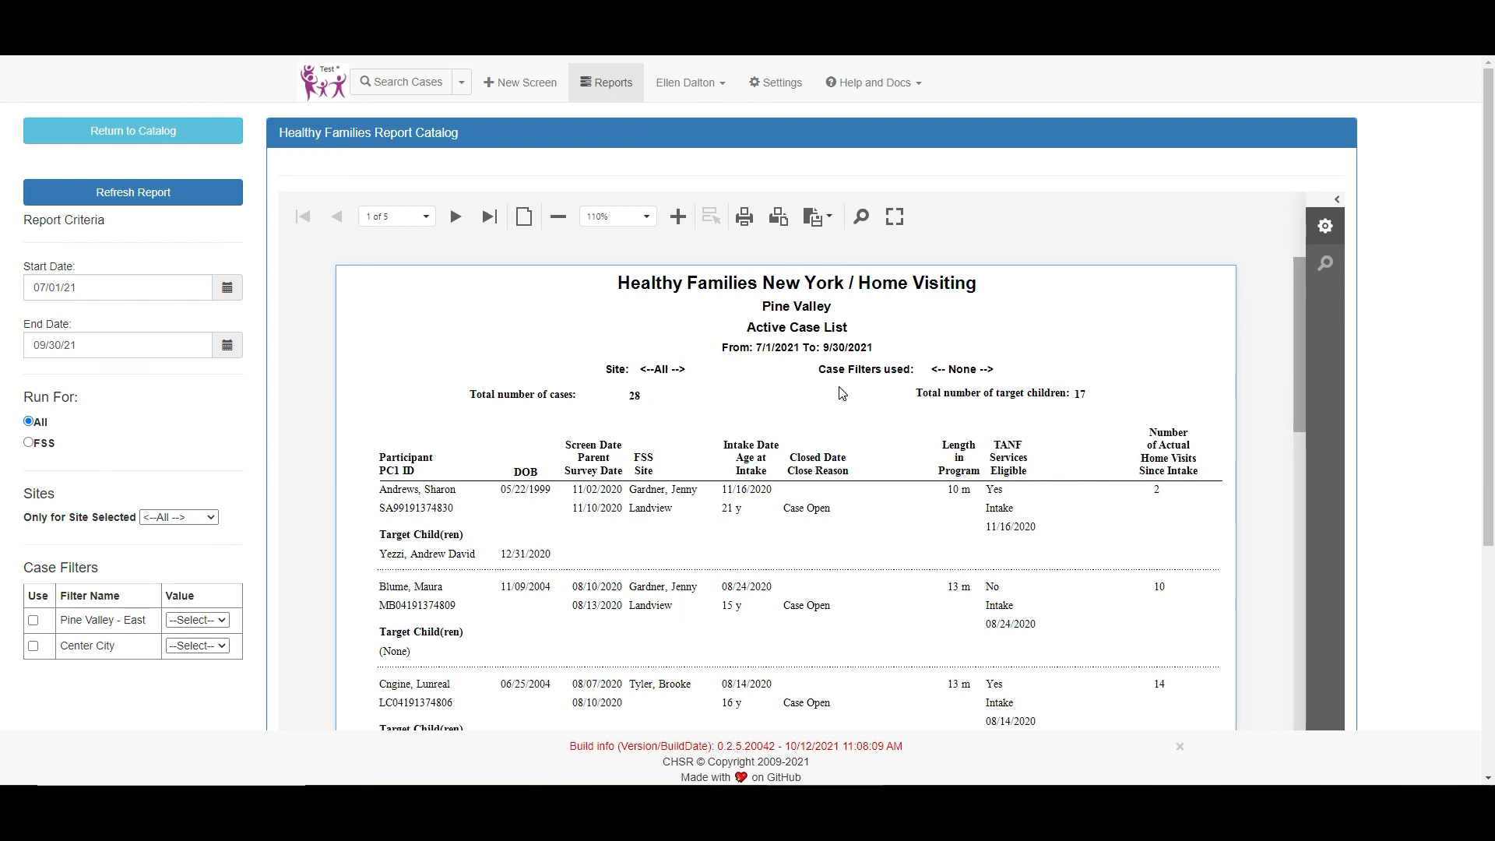
scroll("down", 3)
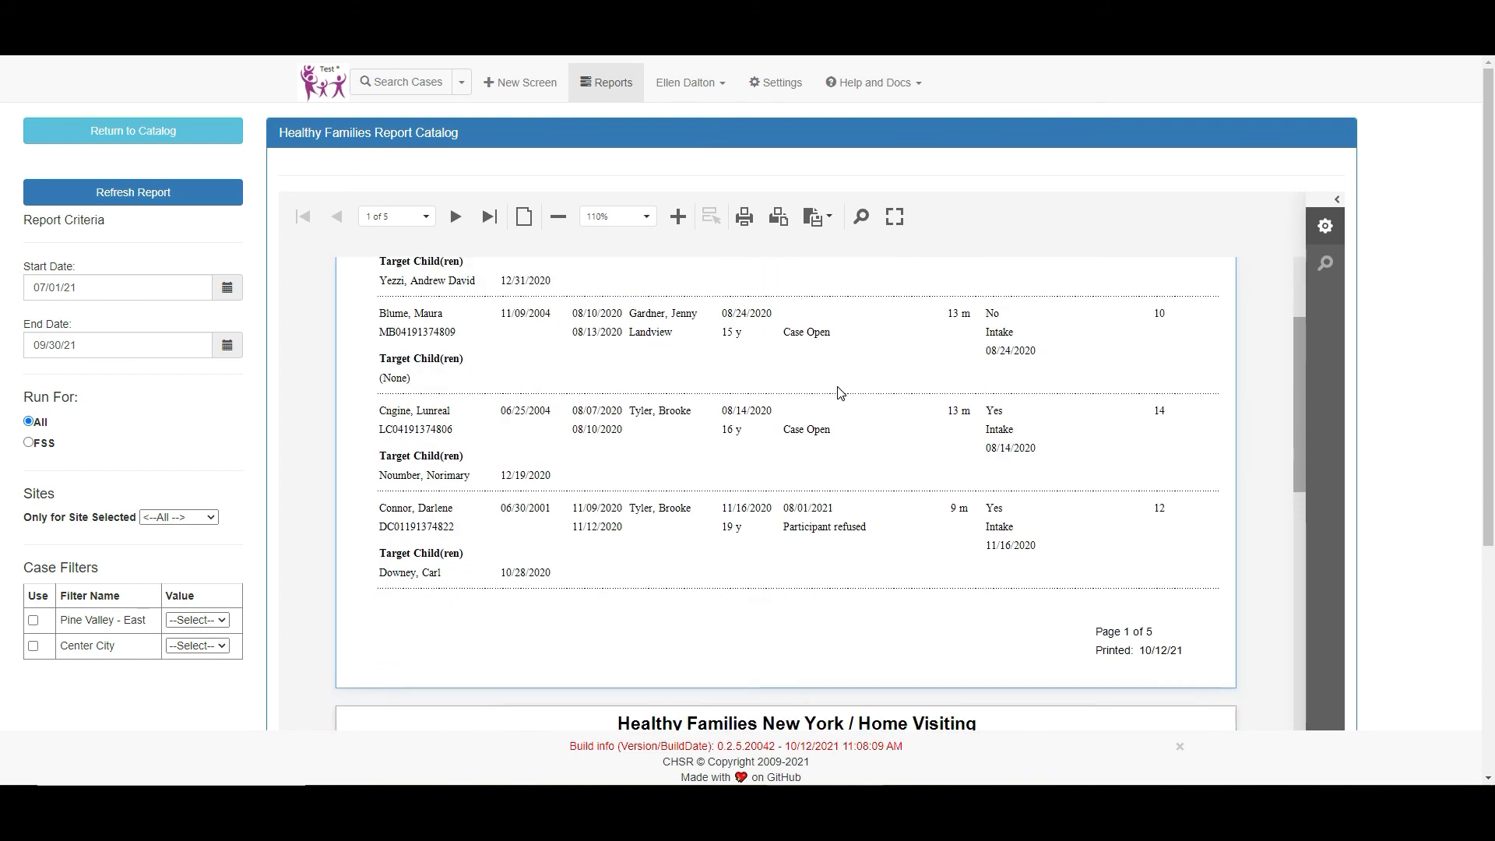
scroll("down", 3)
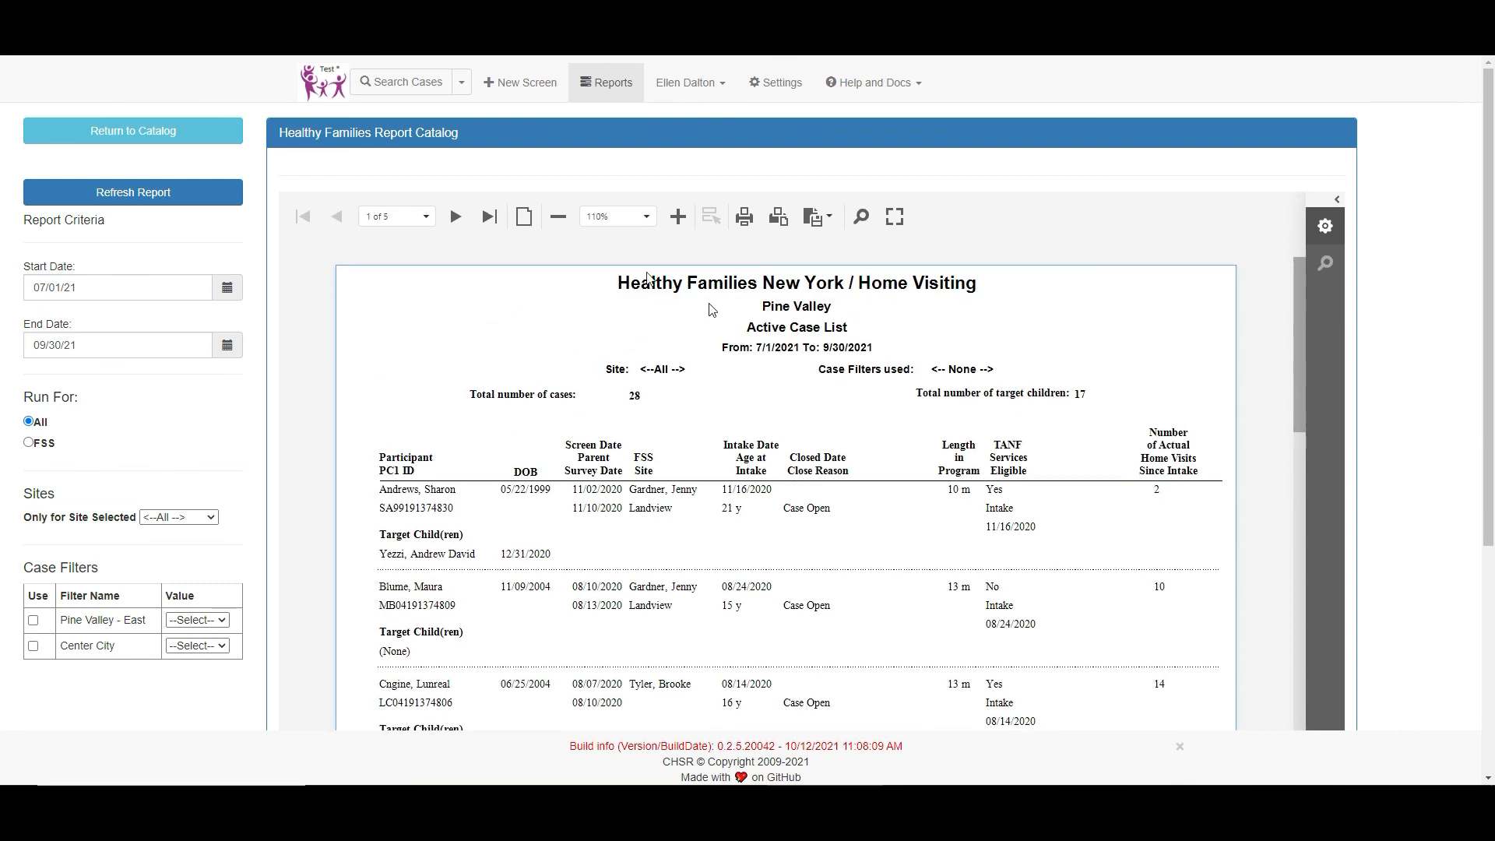
Pick 08/01/21 as the report start date, keeping the 09/30/21 end date.
left_click(228, 289)
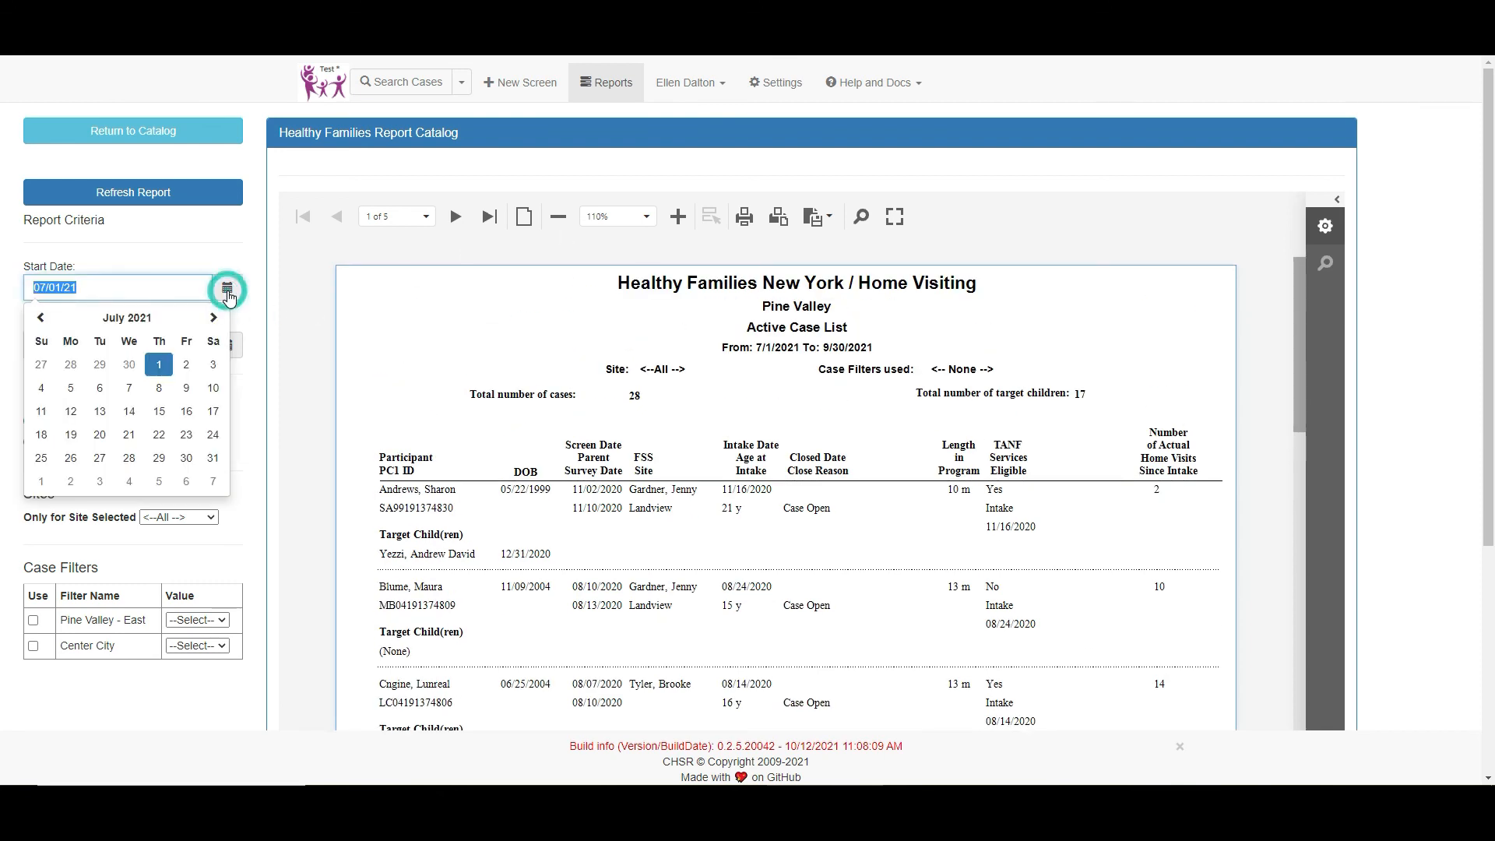
left_click(213, 317)
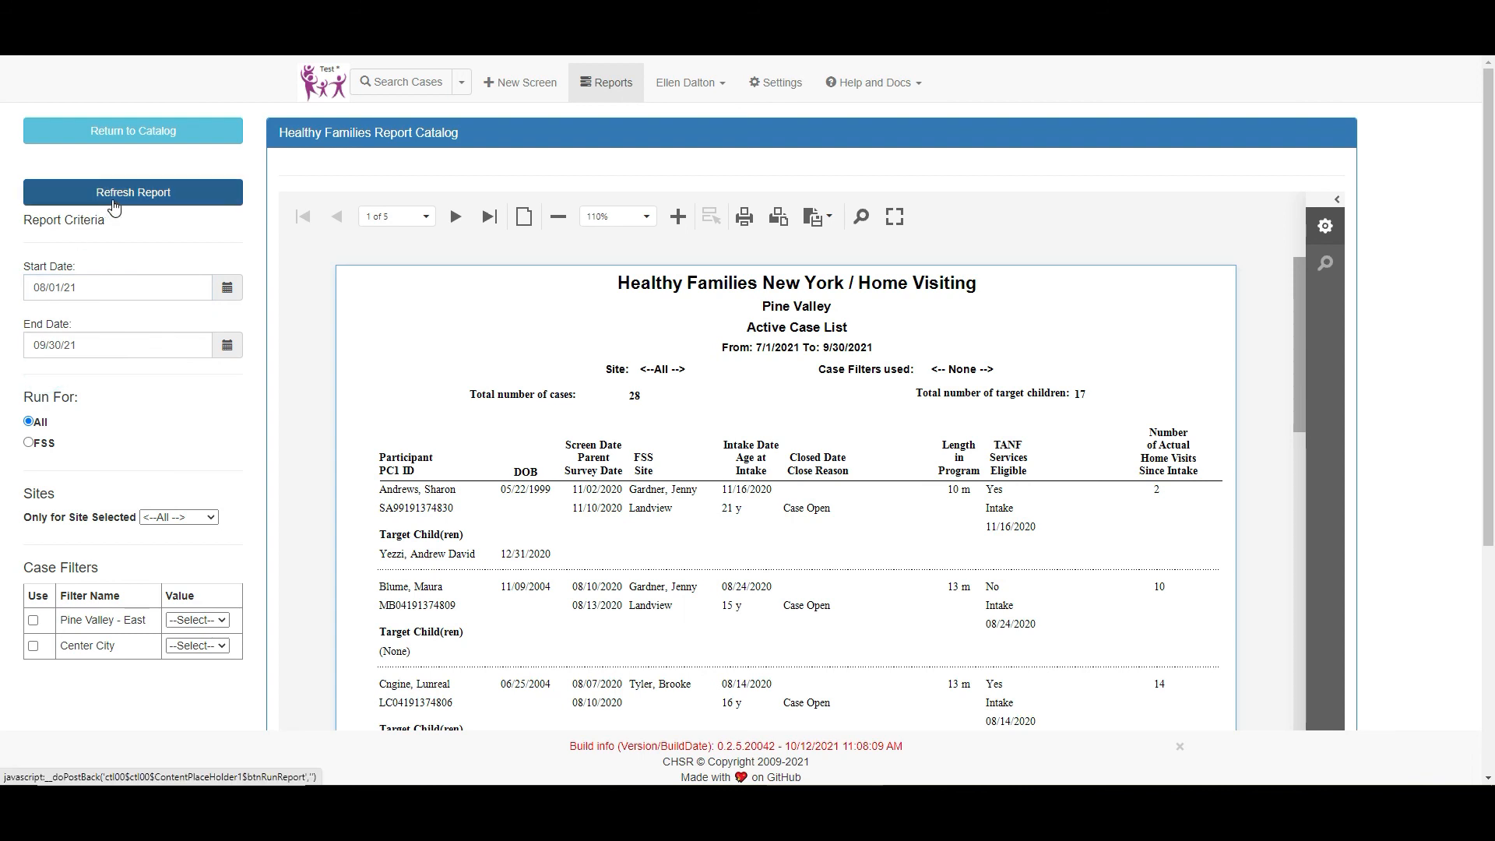
mouse_move(155, 150)
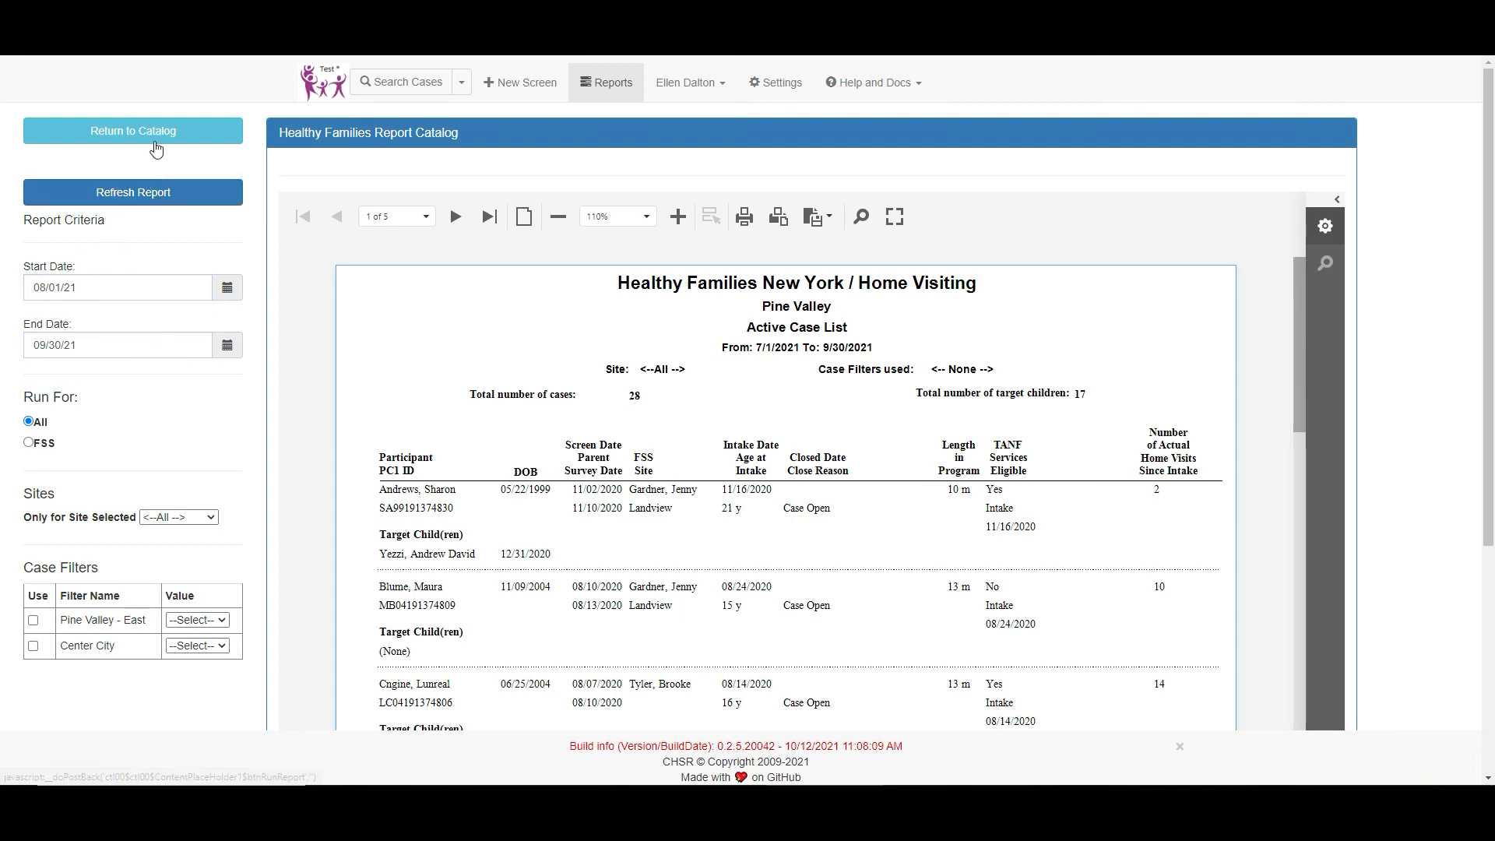
Return to the Report Catalog showing the 24 list reports with last-run dates.
left_click(132, 131)
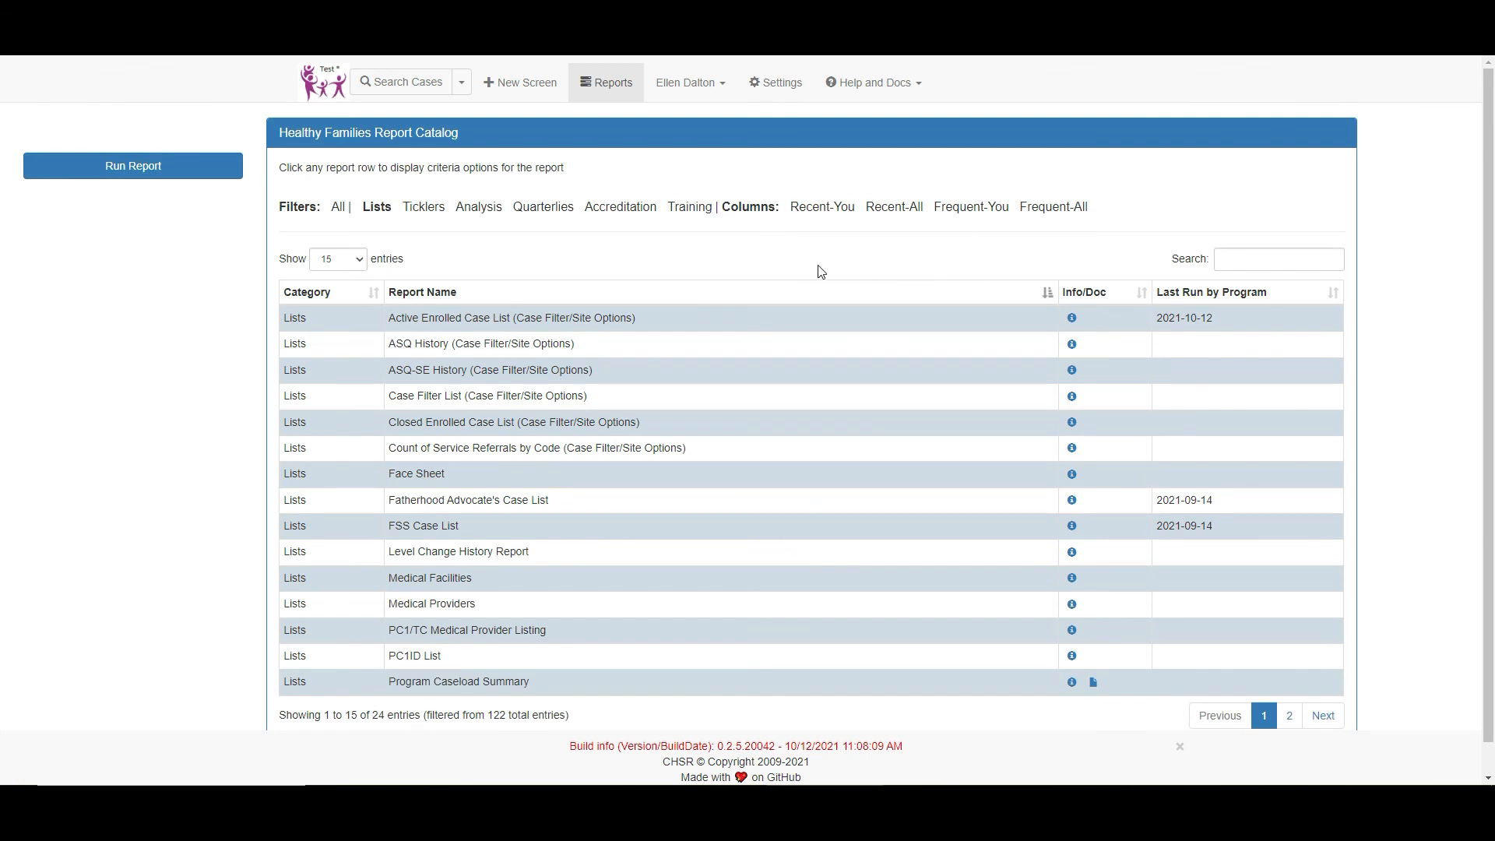
mouse_move(591, 268)
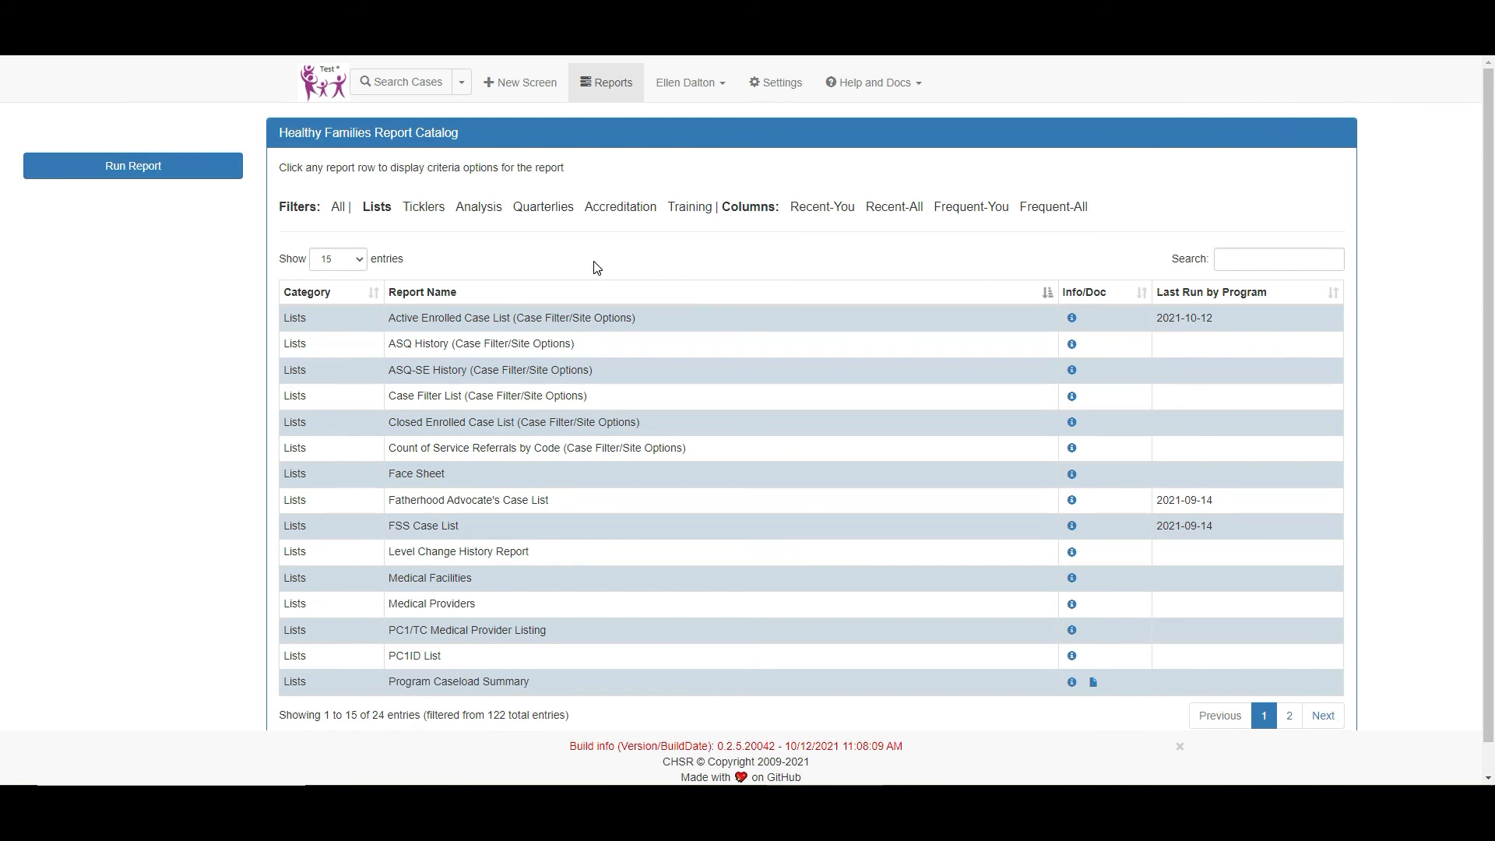